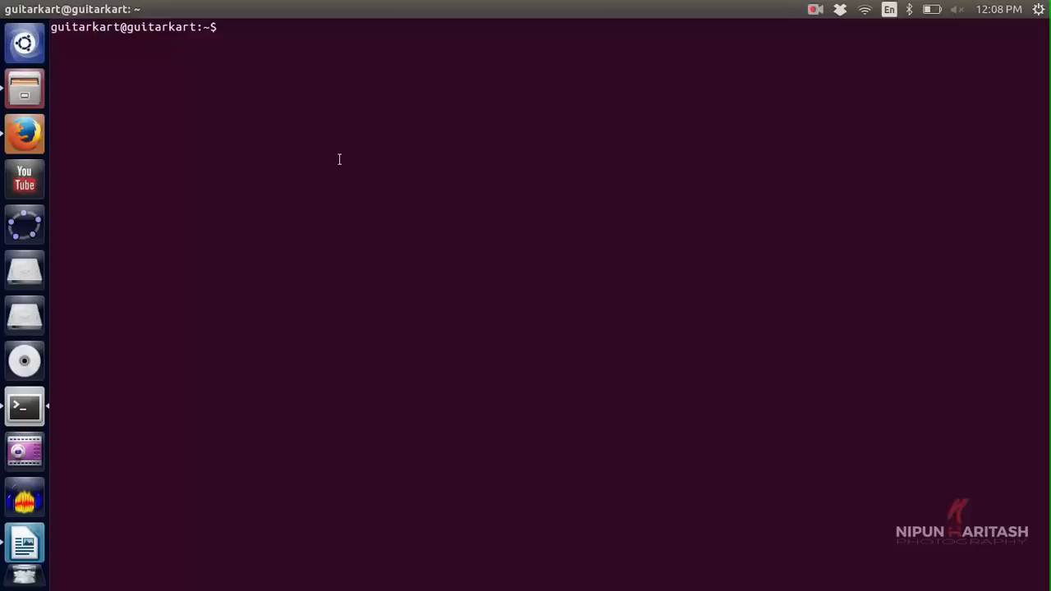
pyautogui.moveTo(323, 404)
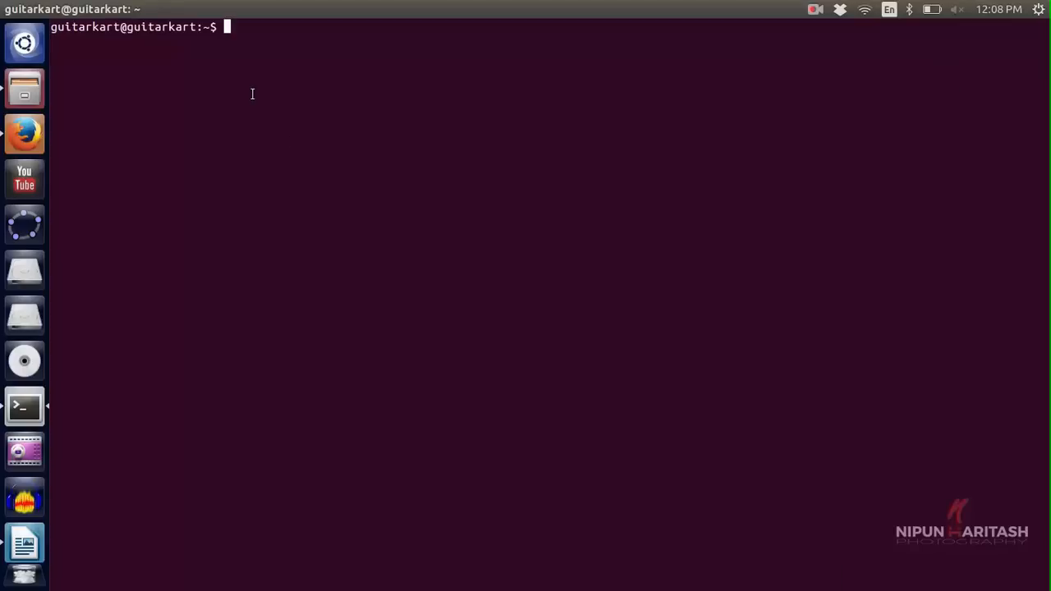
# Step: Paste and run the sudo apt-get command installing g++, python, mercurial, texlive and other prerequisites
pyautogui.rightClick(252, 93)
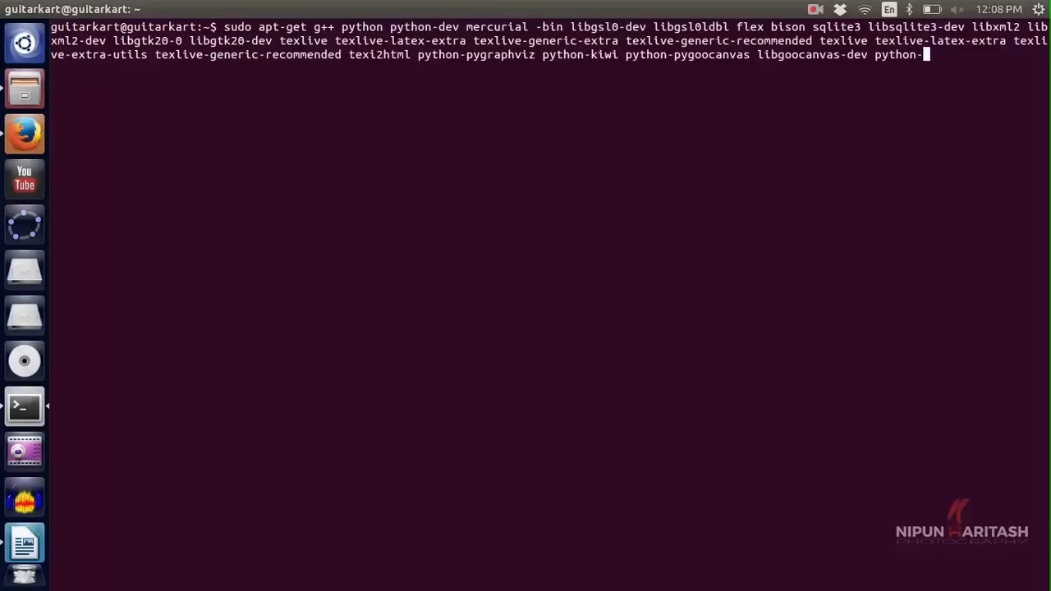
pyautogui.press('Return')
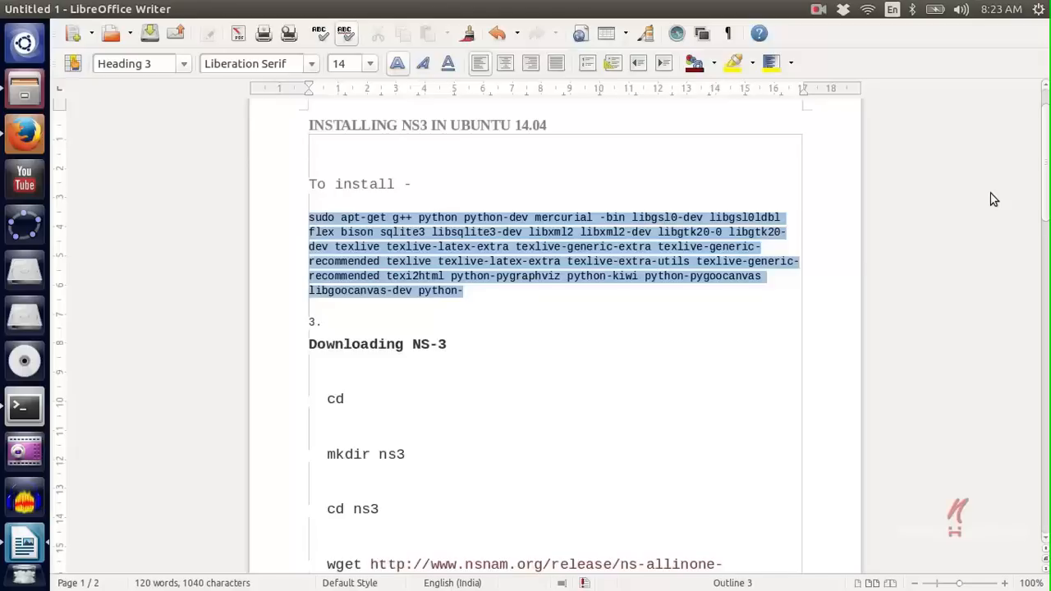
pyautogui.click(309, 125)
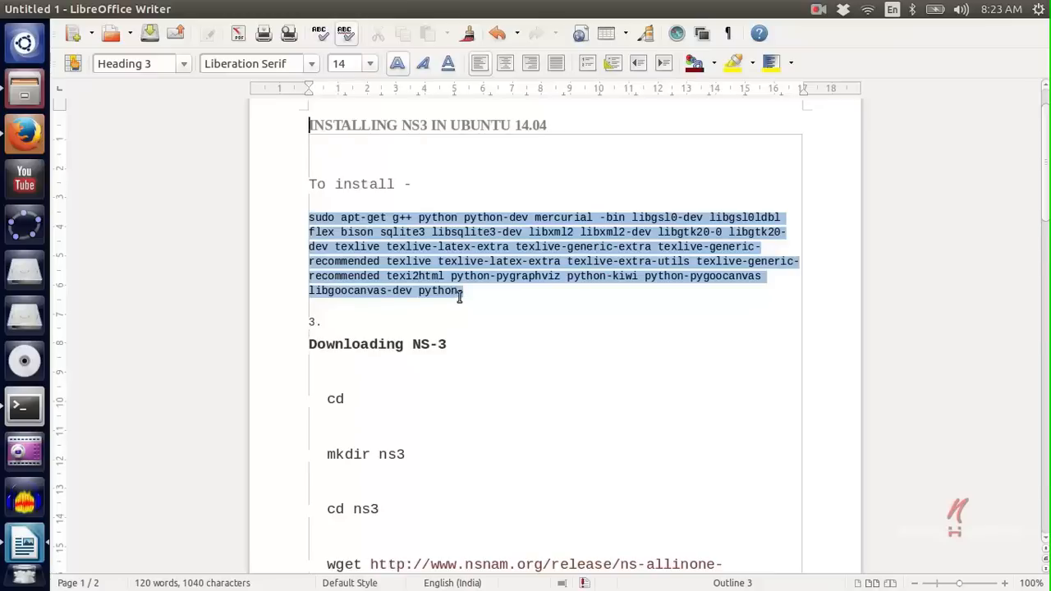
pyautogui.scroll(-3)
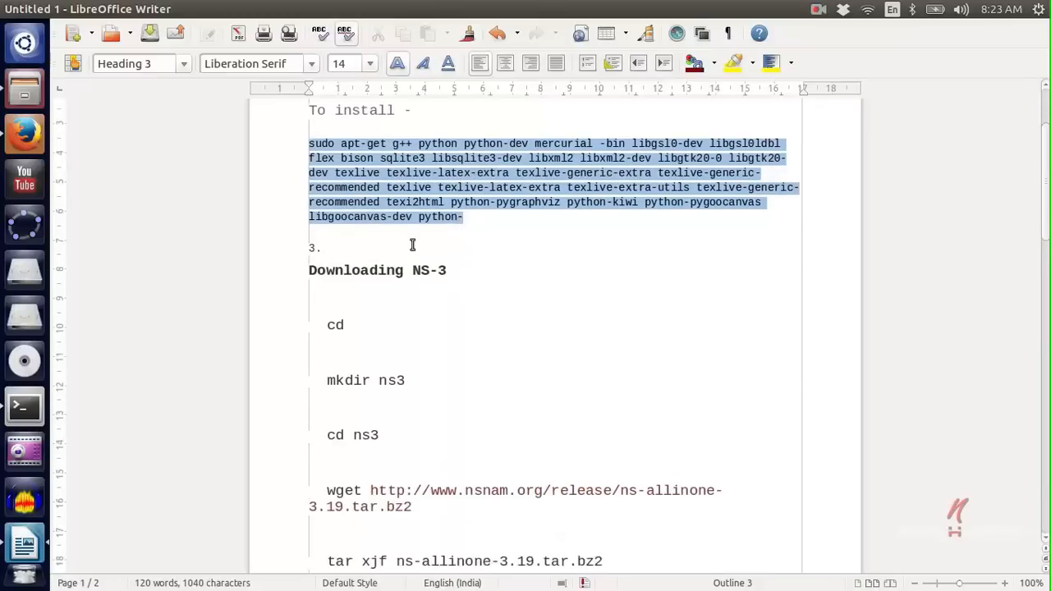
pyautogui.scroll(-3)
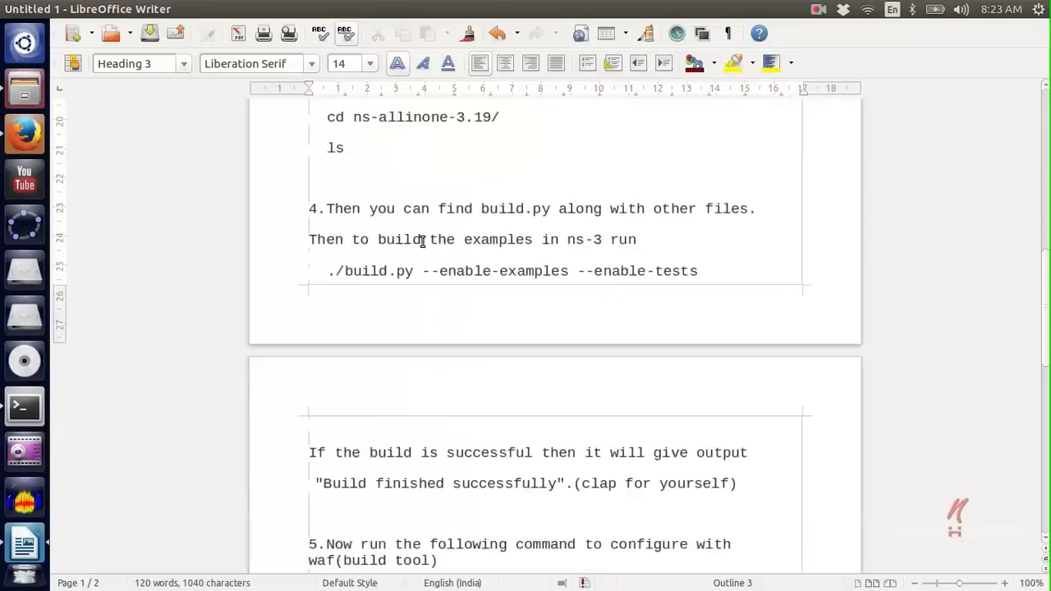
pyautogui.scroll(-3)
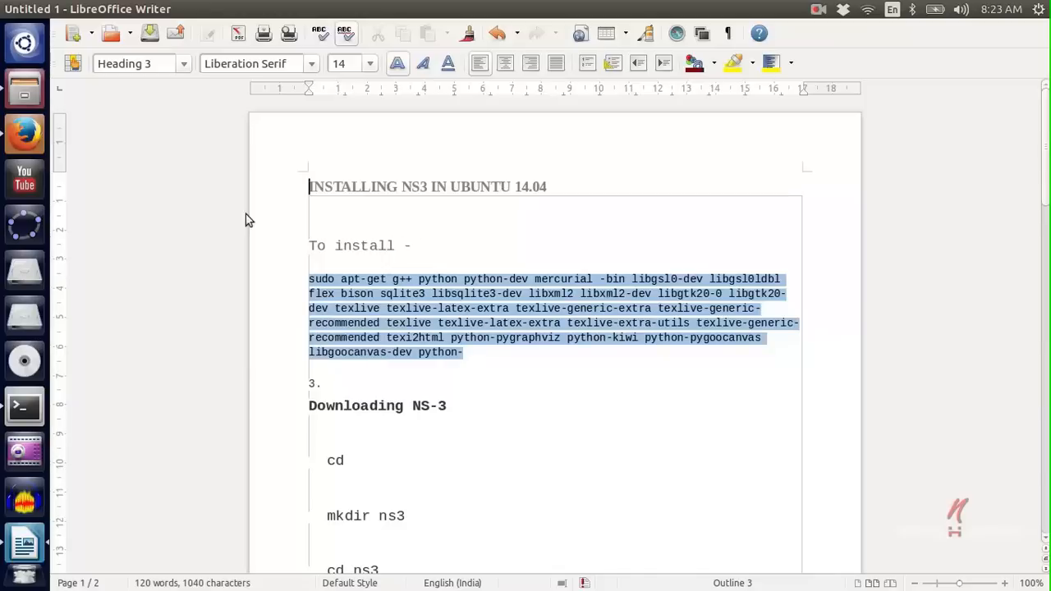
pyautogui.moveTo(70, 152)
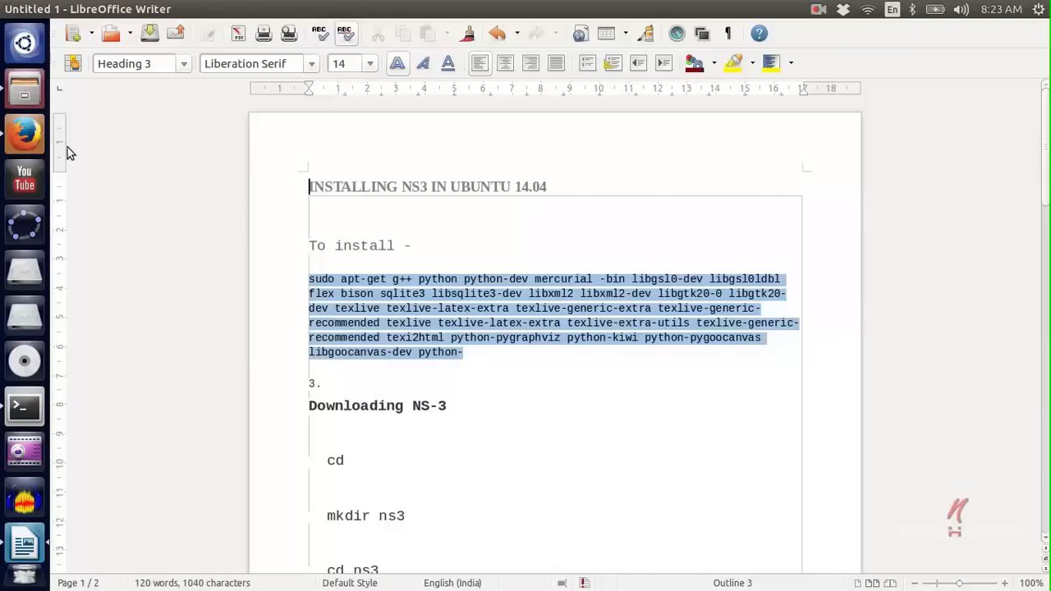
pyautogui.click(24, 133)
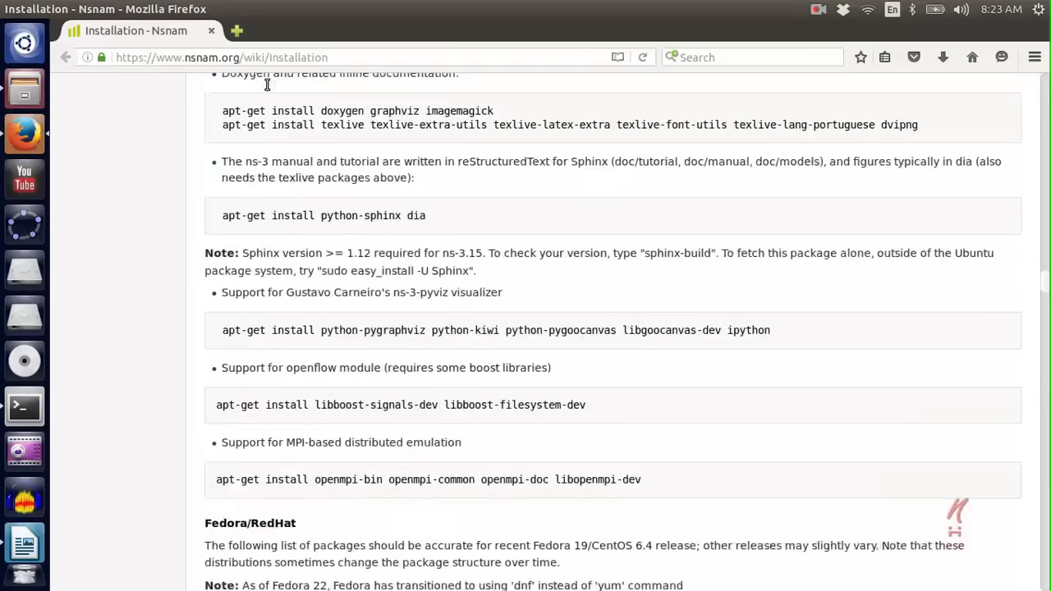
# Step: Scroll through the nsnam.org Installation wiki prerequisites, then return to Terminal
pyautogui.scroll(-3)
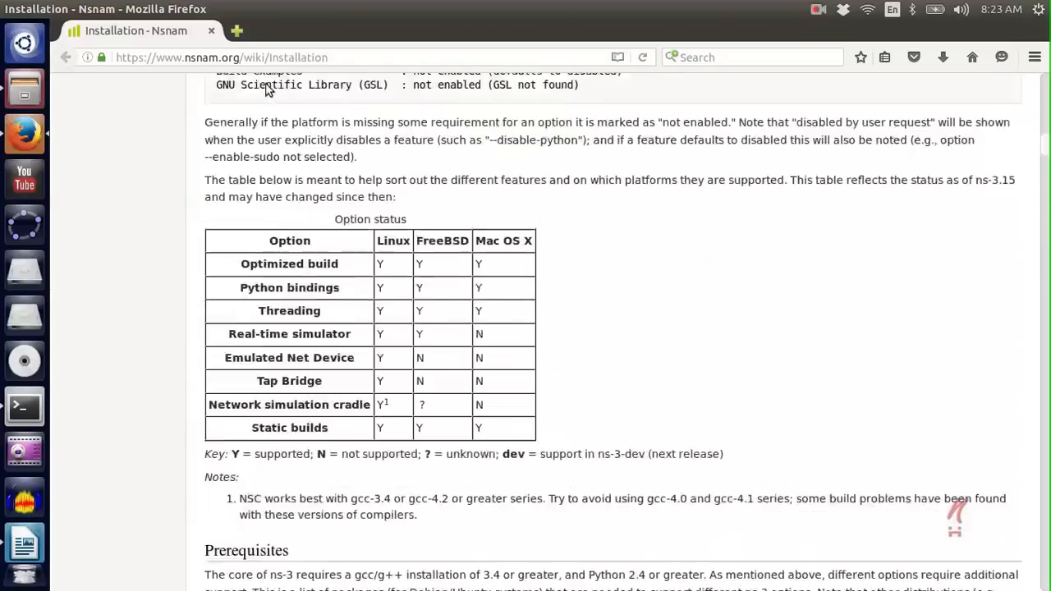
pyautogui.scroll(-3)
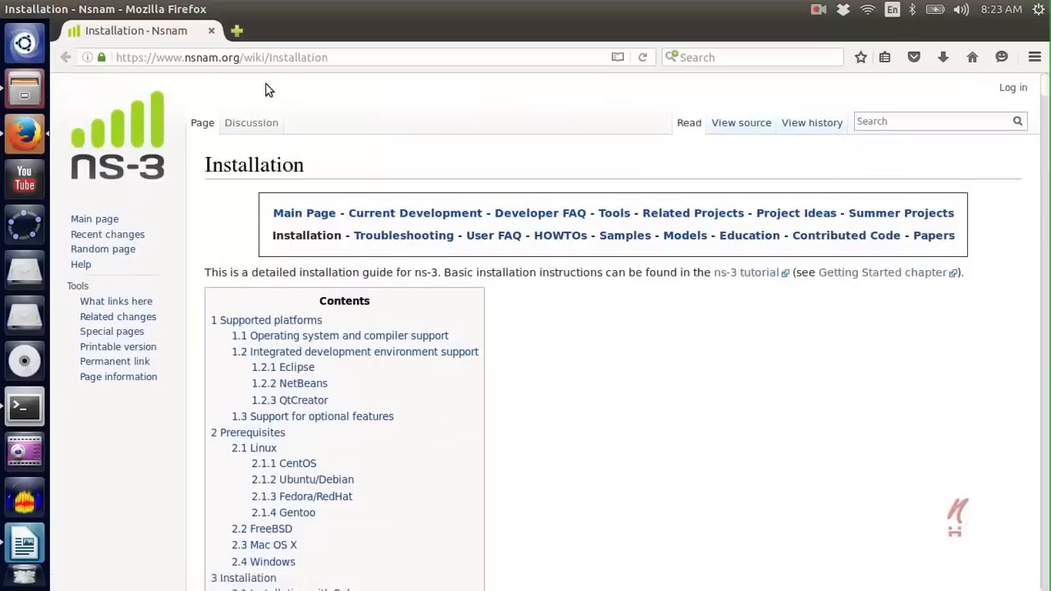
pyautogui.moveTo(404, 235)
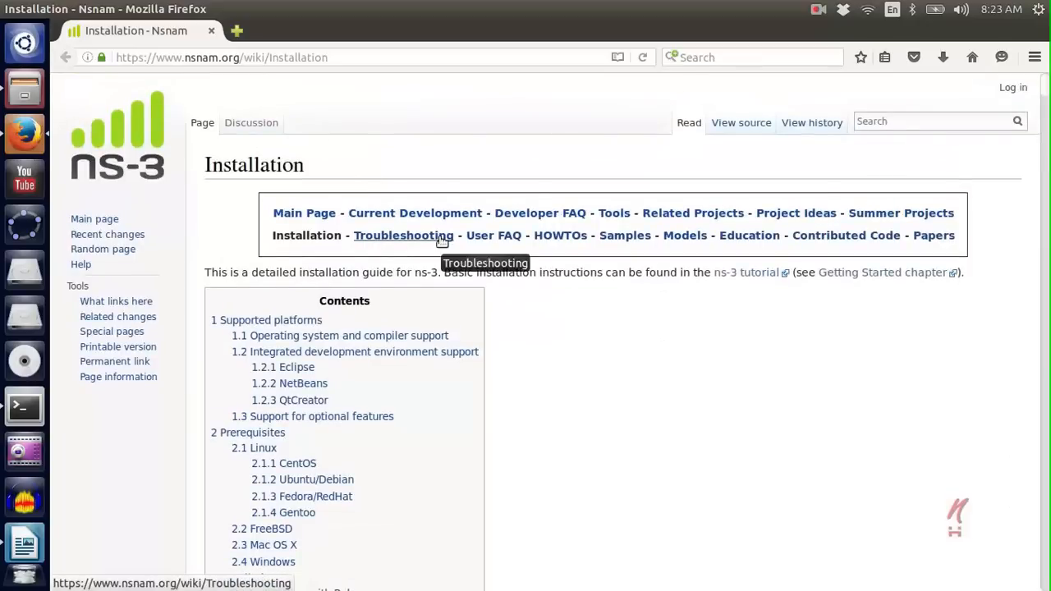
pyautogui.moveTo(415, 212)
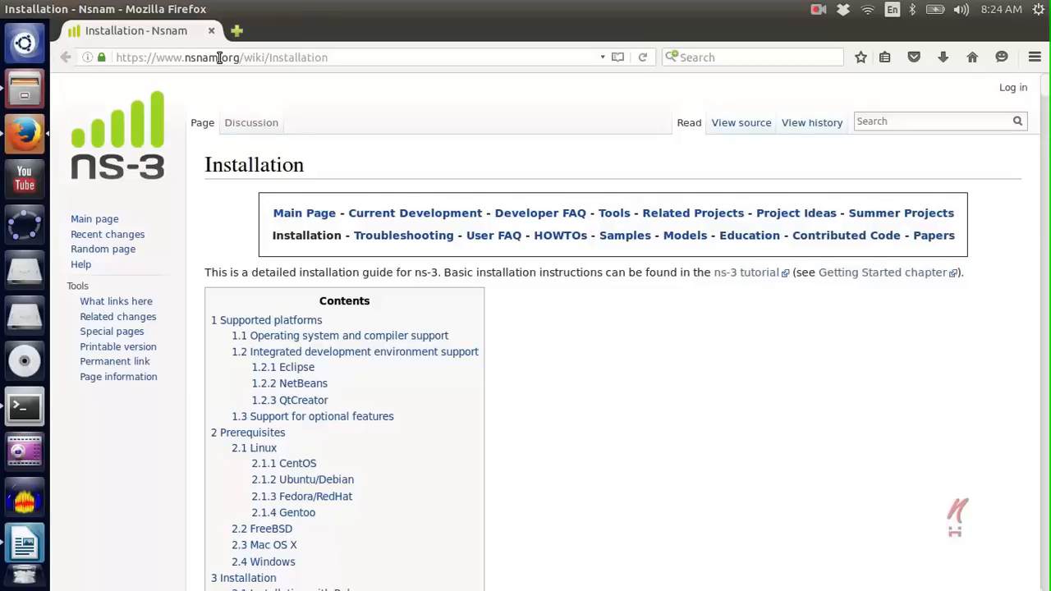
pyautogui.moveTo(24, 405)
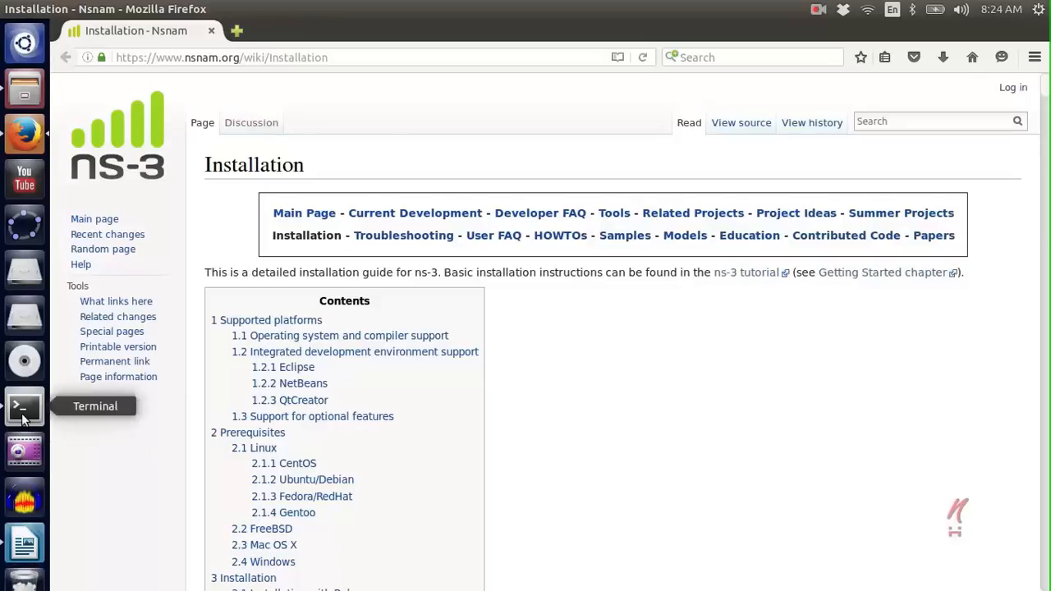
pyautogui.click(25, 406)
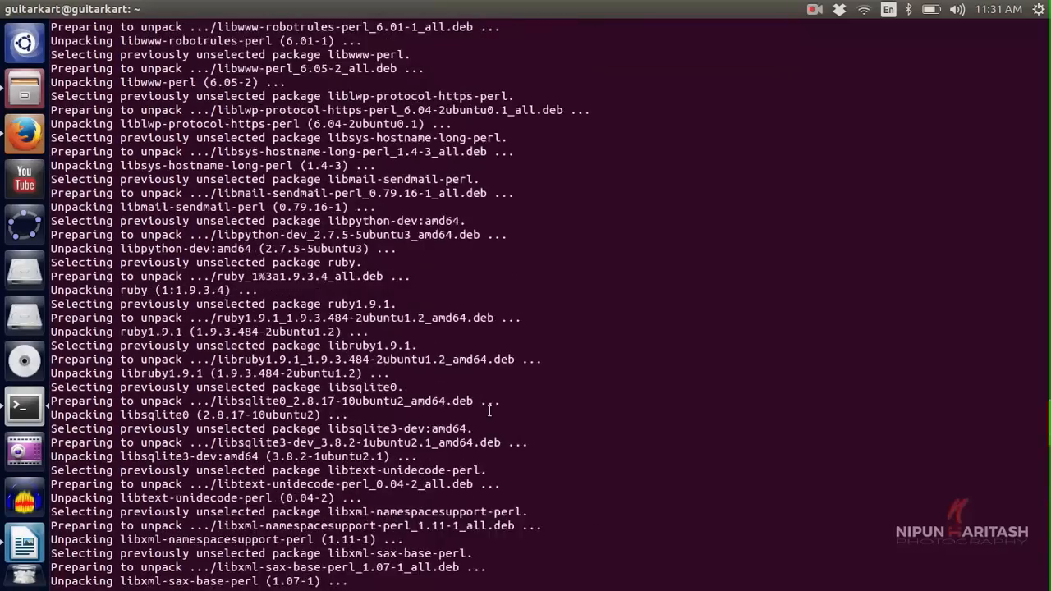
# Step: Follow the apt-get output until installation finishes, then start the mkdir command
pyautogui.scroll(-3)
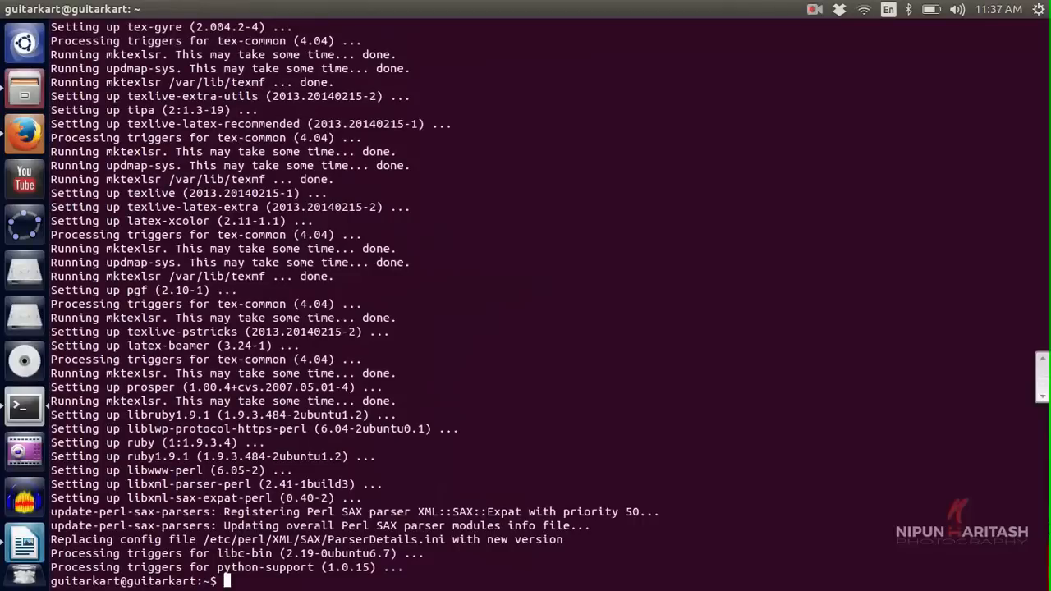
pyautogui.write('mkdir ns3')
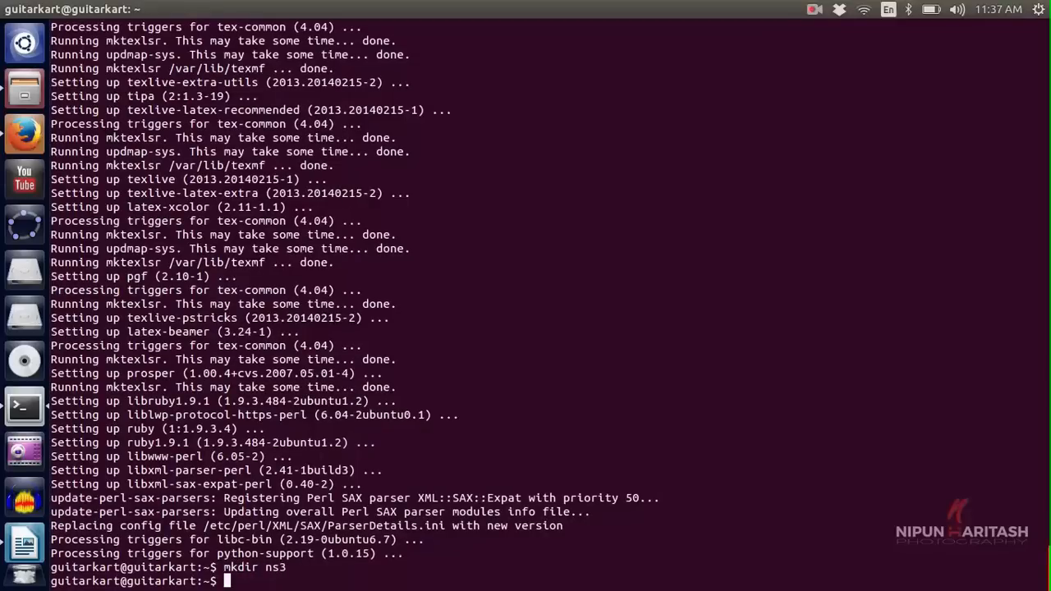
# Step: Enter the ns3 folder and start the wget download of ns-allinone-3.19.tar.bz2
pyautogui.write('cd ns3')
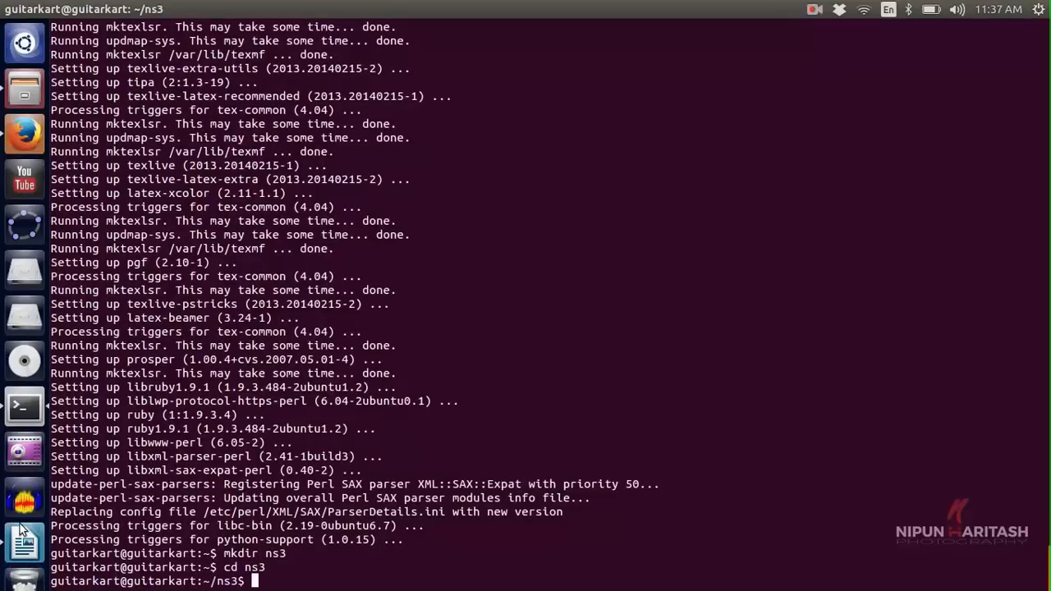
pyautogui.moveTo(23, 542)
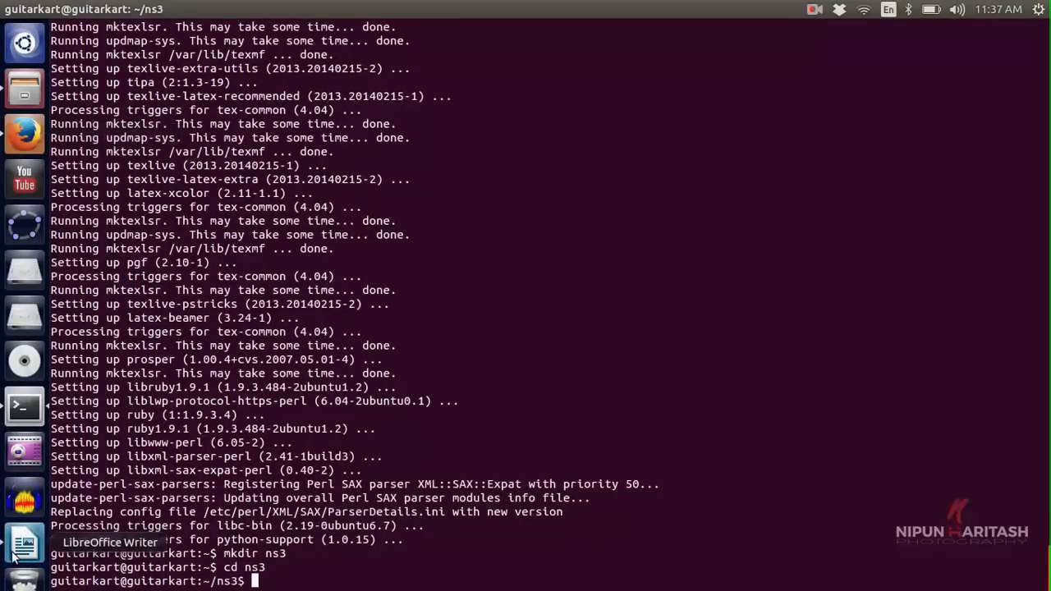
pyautogui.click(24, 544)
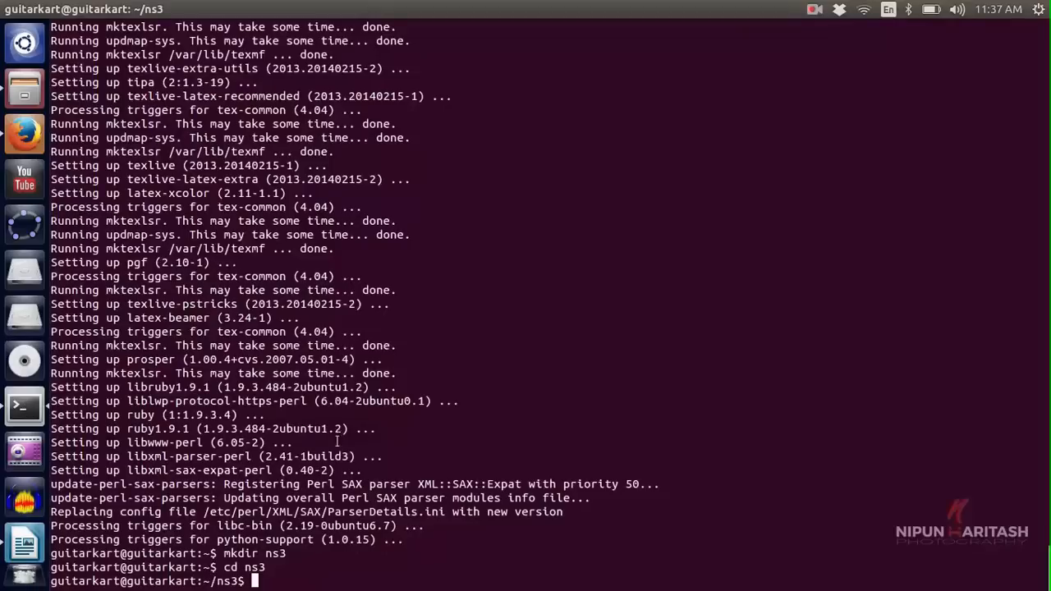
pyautogui.rightClick(246, 567)
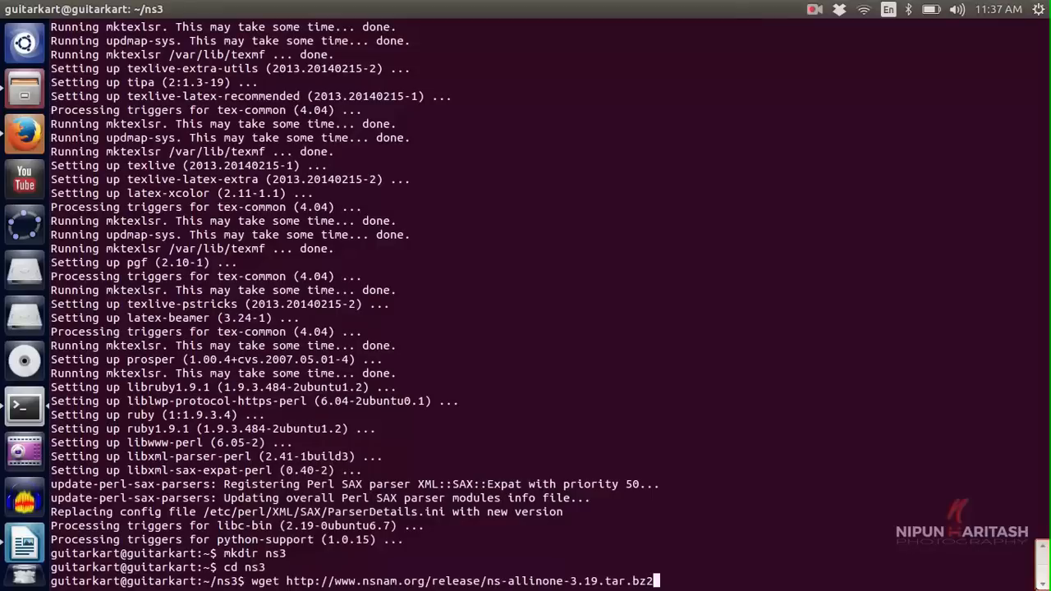
pyautogui.press('Return')
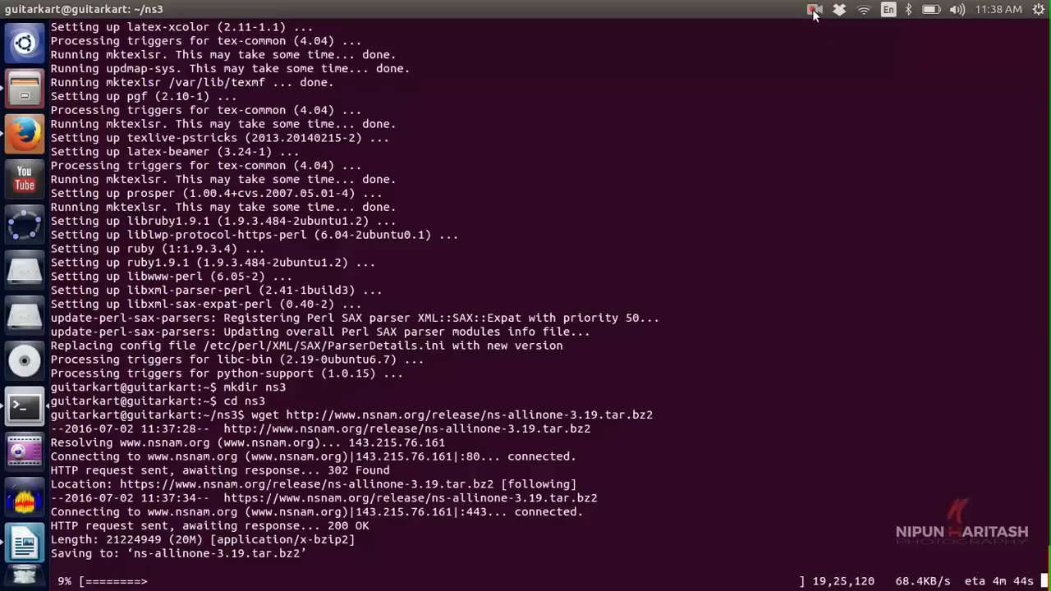
pyautogui.click(815, 9)
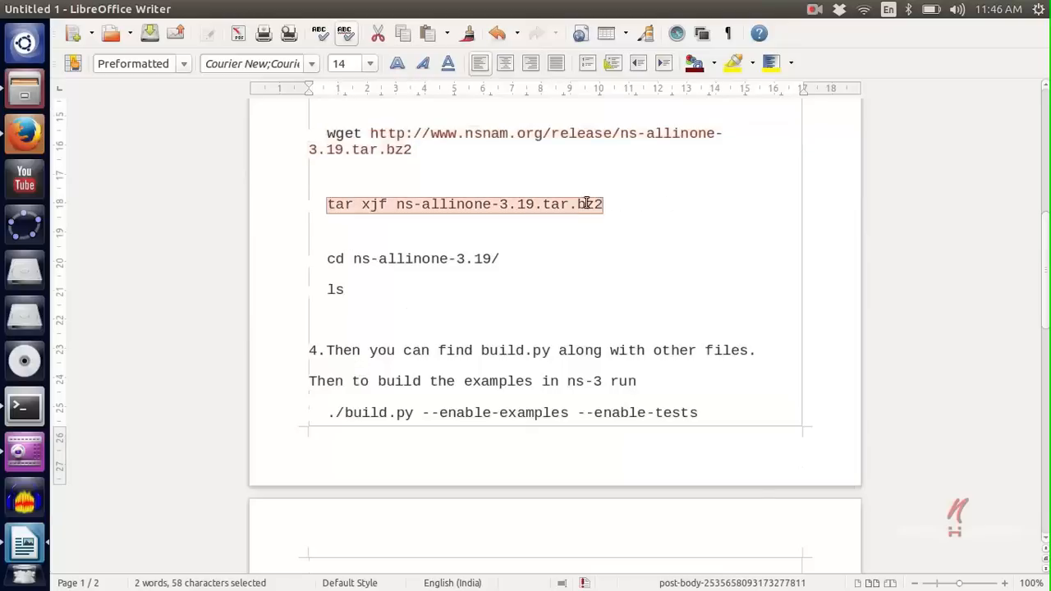
# Step: Copy the 'tar xjf ns-allinone-3.19.tar.bz2' line from the notes and paste it into Terminal
pyautogui.rightClick(464, 204)
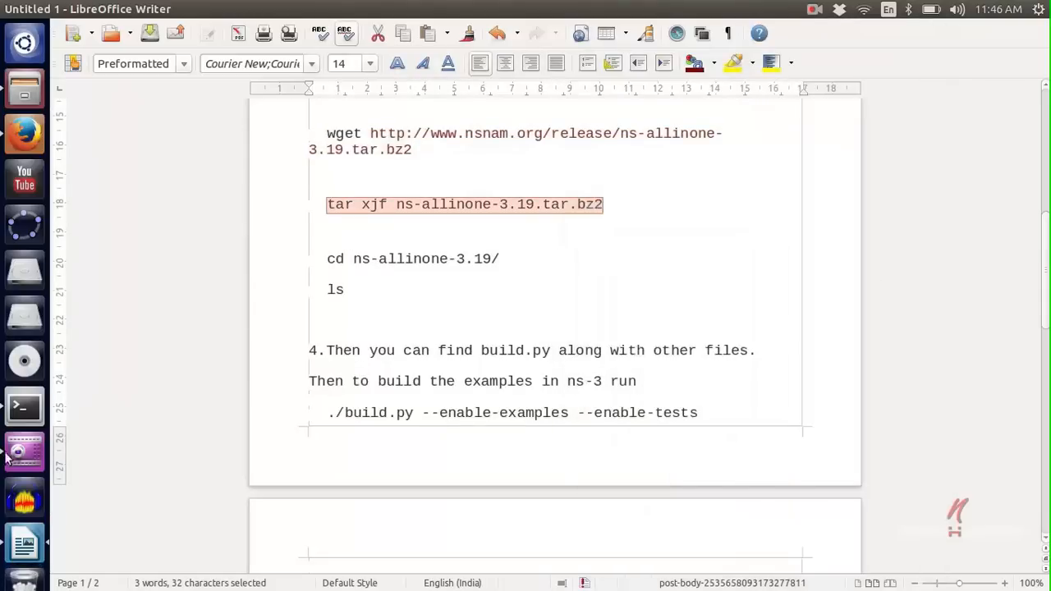
pyautogui.rightClick(251, 581)
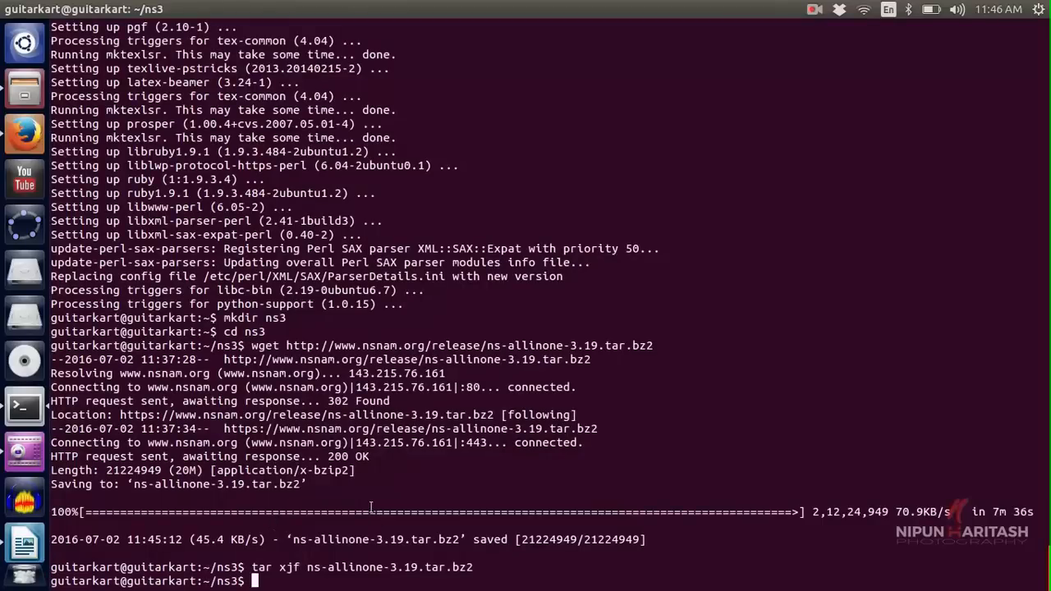
# Step: List the extracted files and change into ns-allinone-3.19/
pyautogui.write('ls')
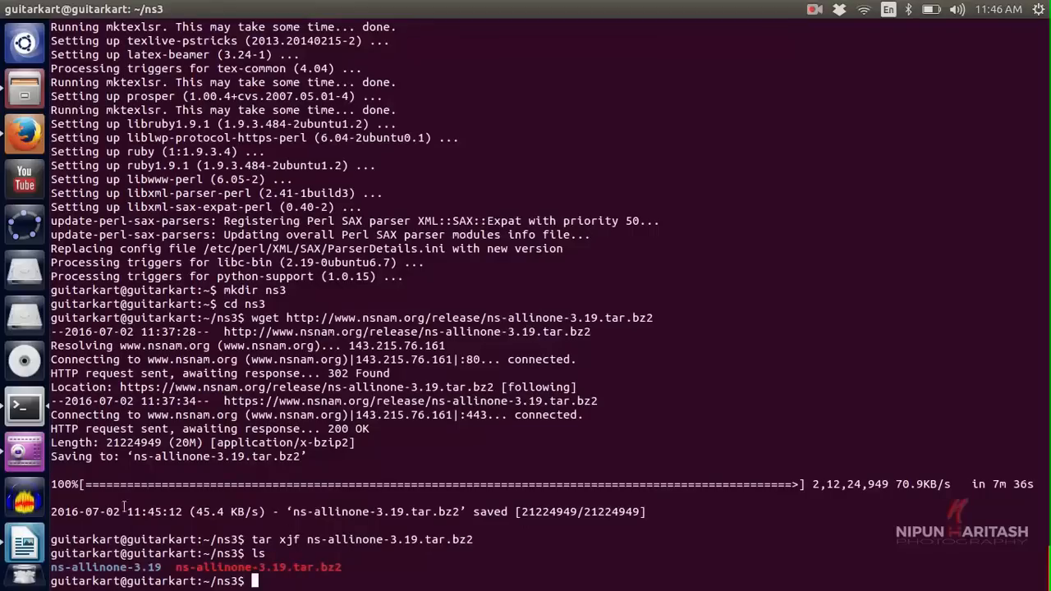
pyautogui.click(814, 9)
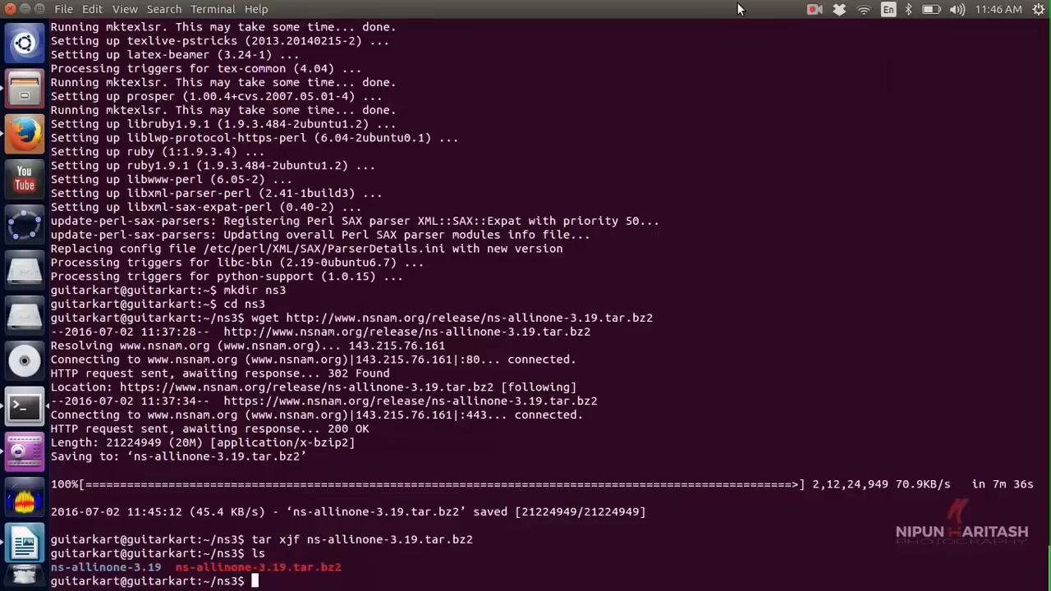
pyautogui.write('cd ns-allinone-3.19/')
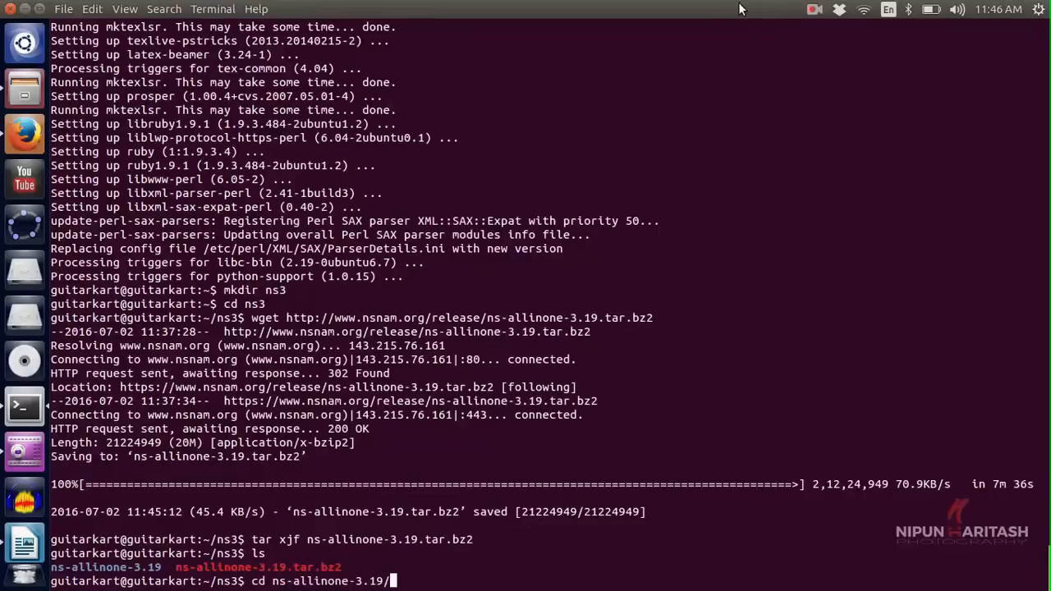
pyautogui.press('Return')
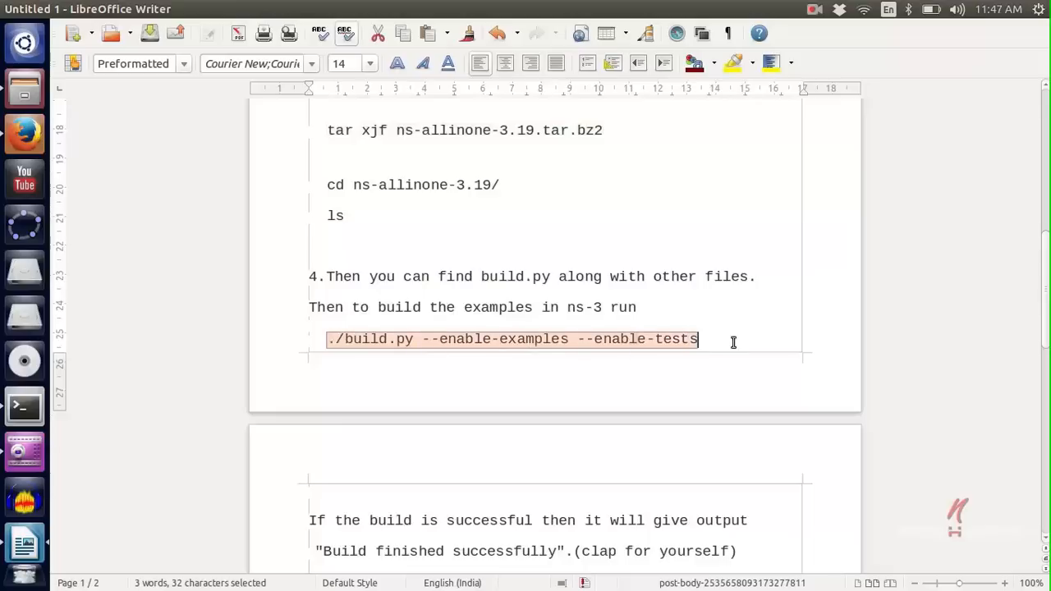
# Step: Copy the './build.py --enable-examples --enable-tests' line from the Writer notes
pyautogui.rightClick(509, 339)
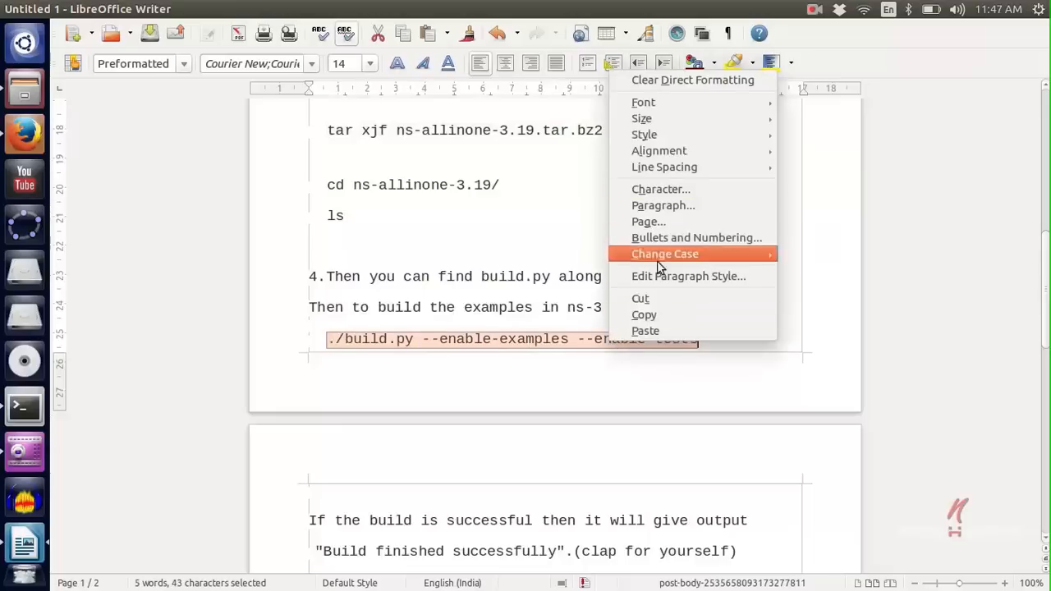
pyautogui.click(435, 438)
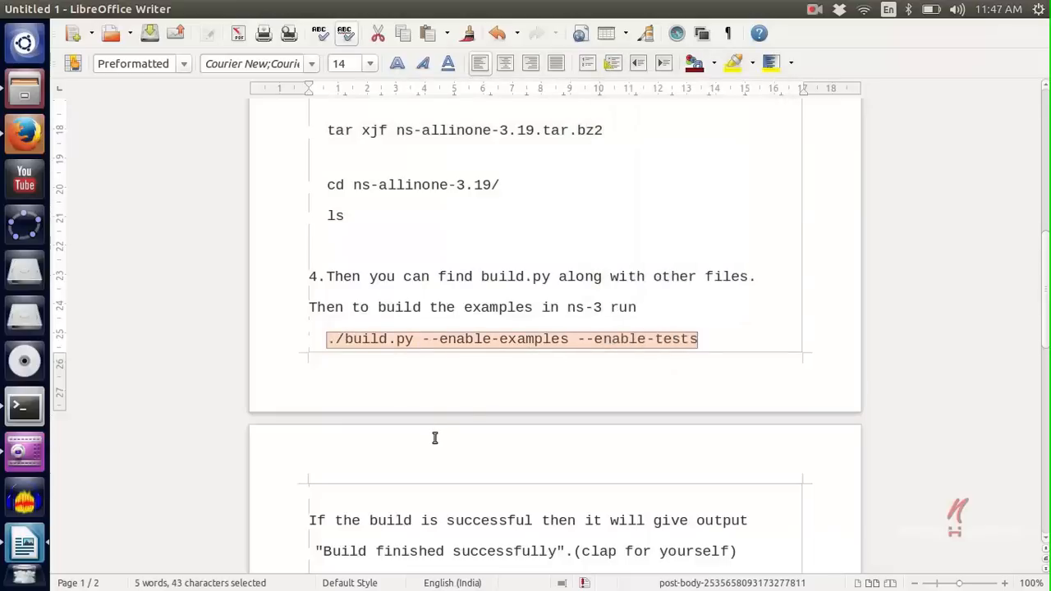
# Step: Run './build.py --enable-examples --enable-tests' and follow the waf output to step 799/2232
pyautogui.click(24, 408)
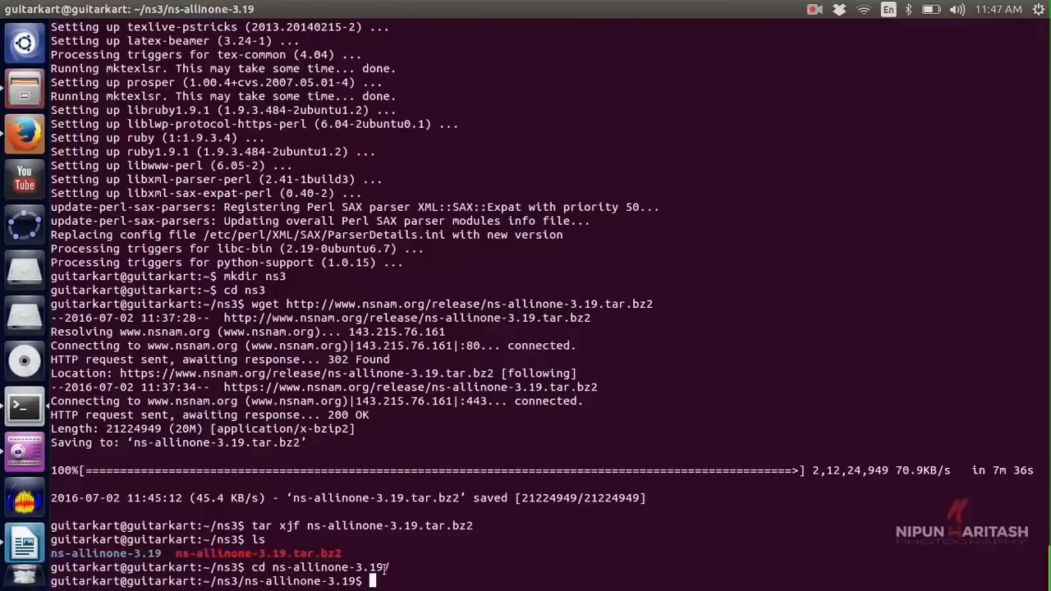
pyautogui.write('./build.py --enable-examples --enable-tests')
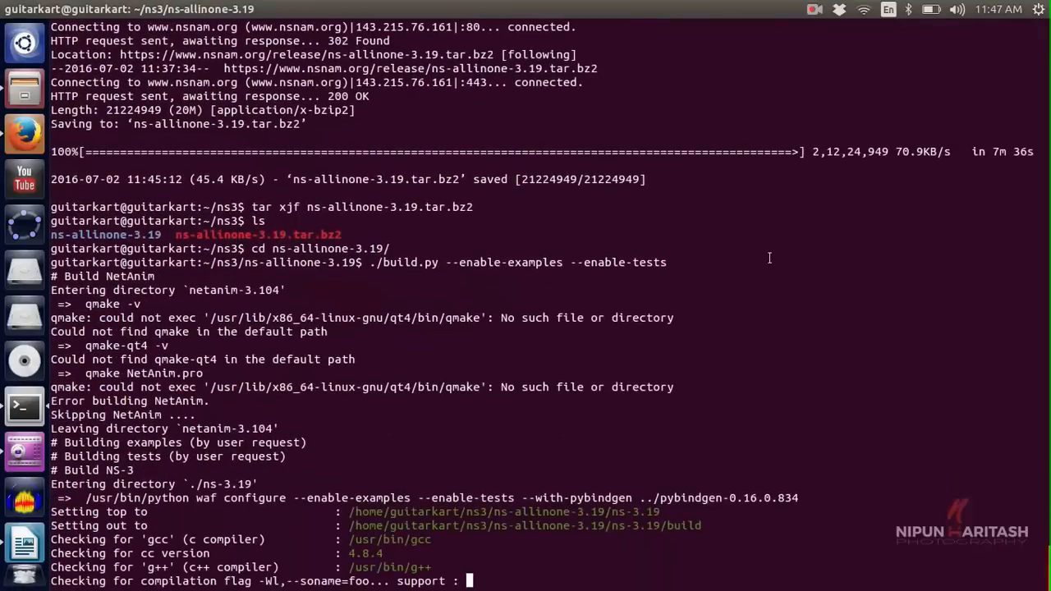
pyautogui.scroll(-3)
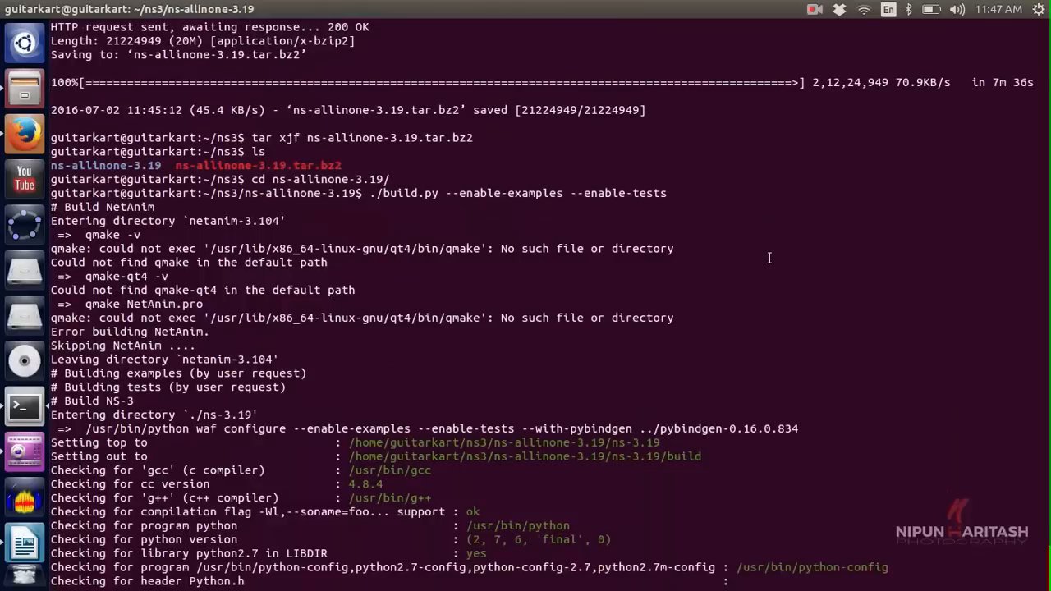
pyautogui.scroll(-3)
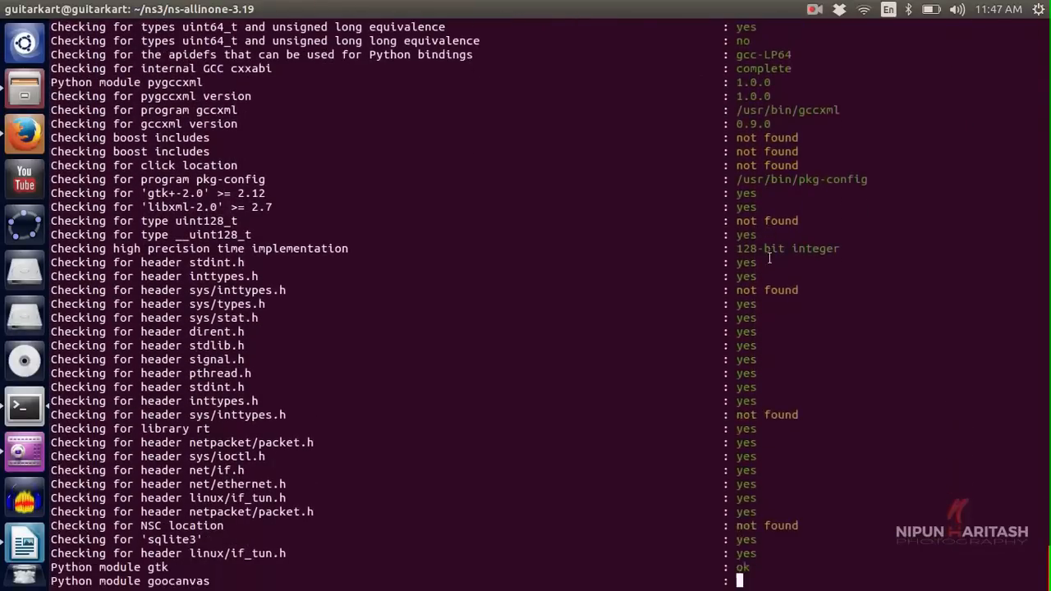
pyautogui.scroll(-3)
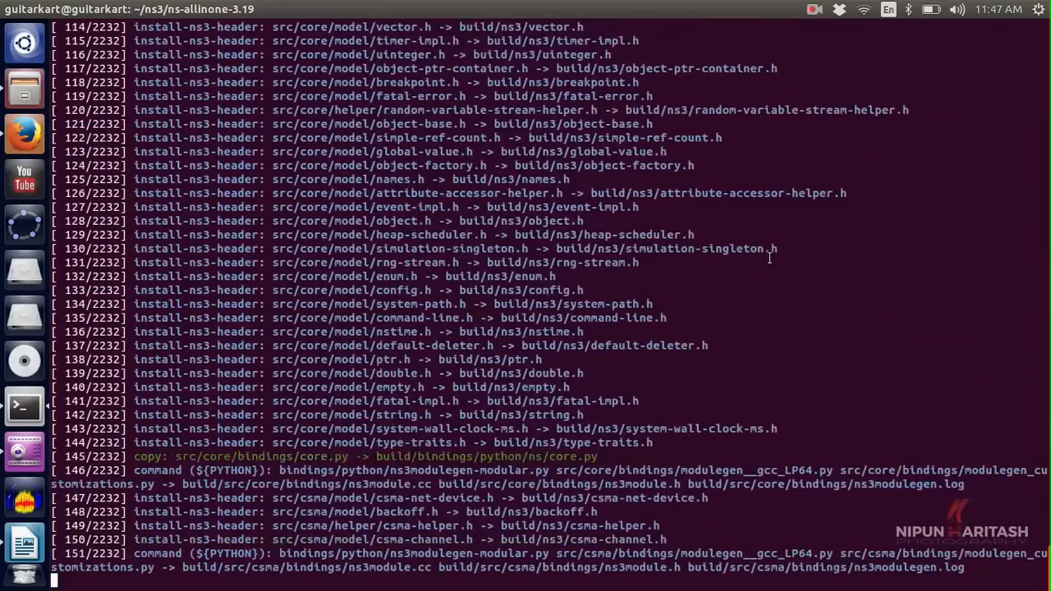
pyautogui.scroll(-3)
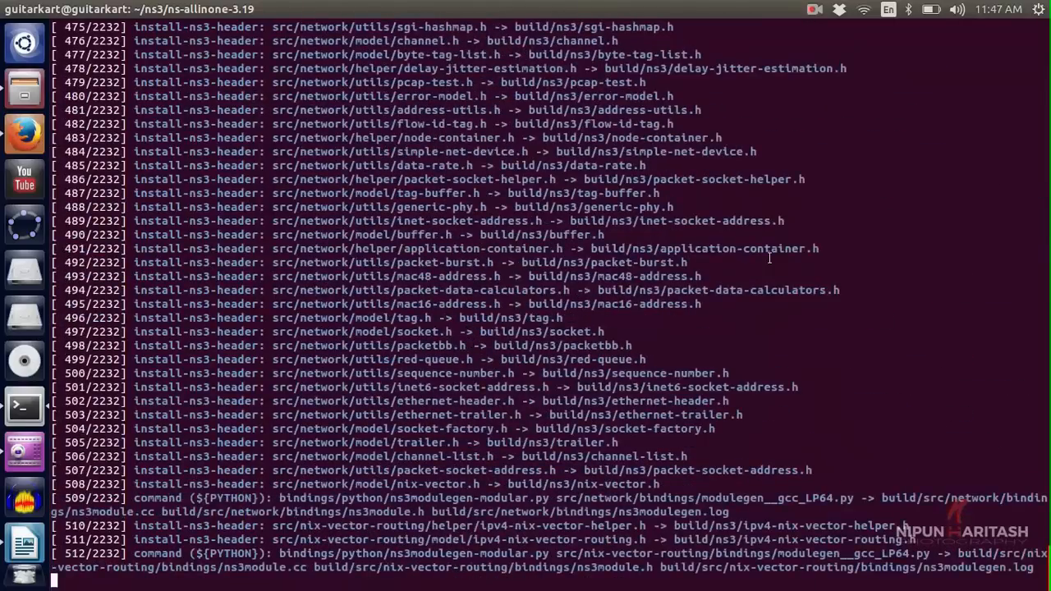
pyautogui.scroll(-3)
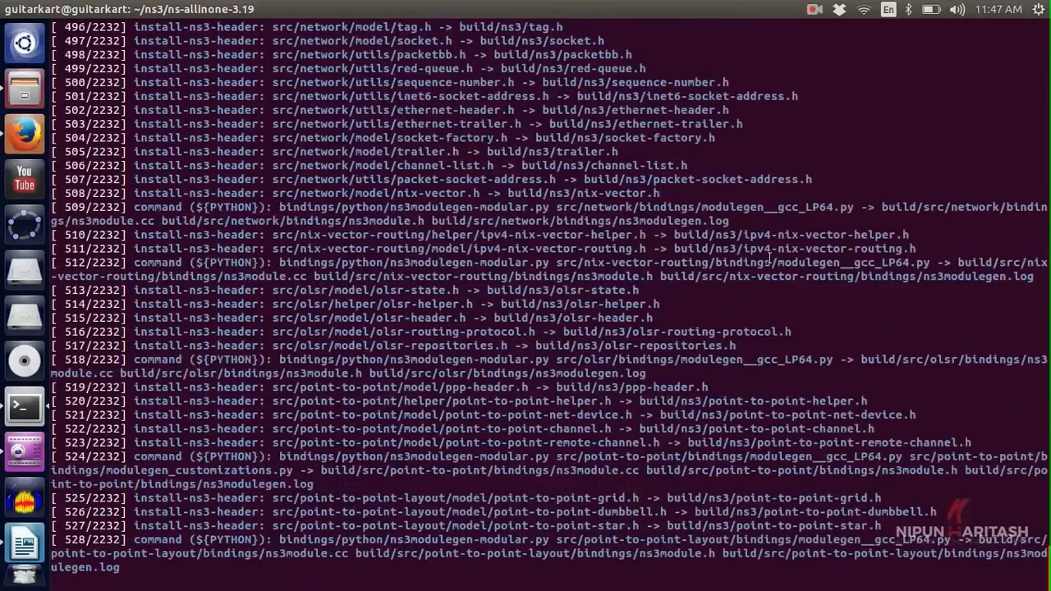
pyautogui.scroll(-3)
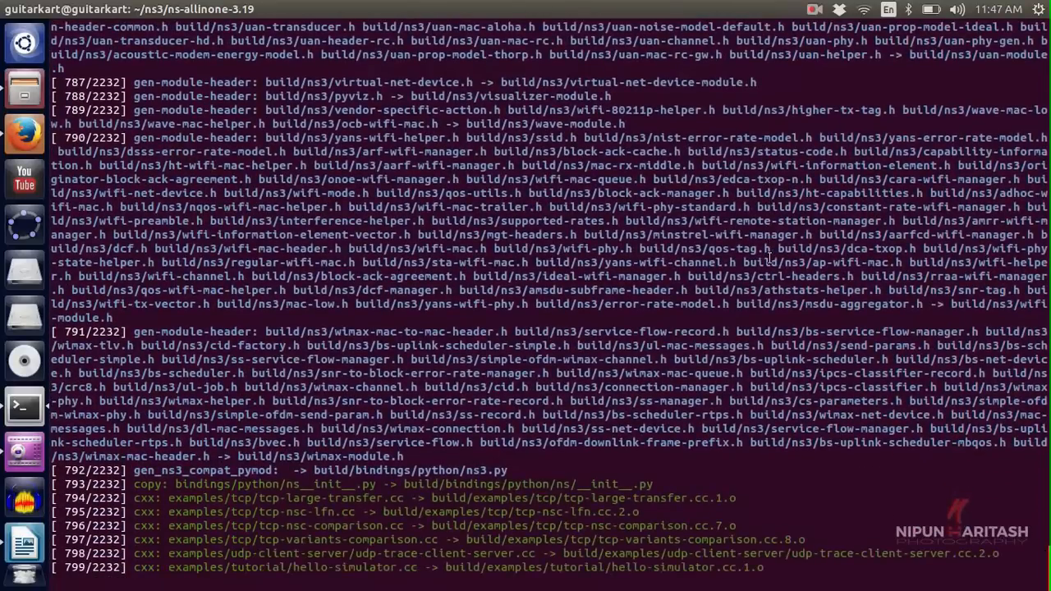
# Step: Follow the waf compilation of wimax, wifi, spectrum and network sources past step 900/2232
pyautogui.scroll(-3)
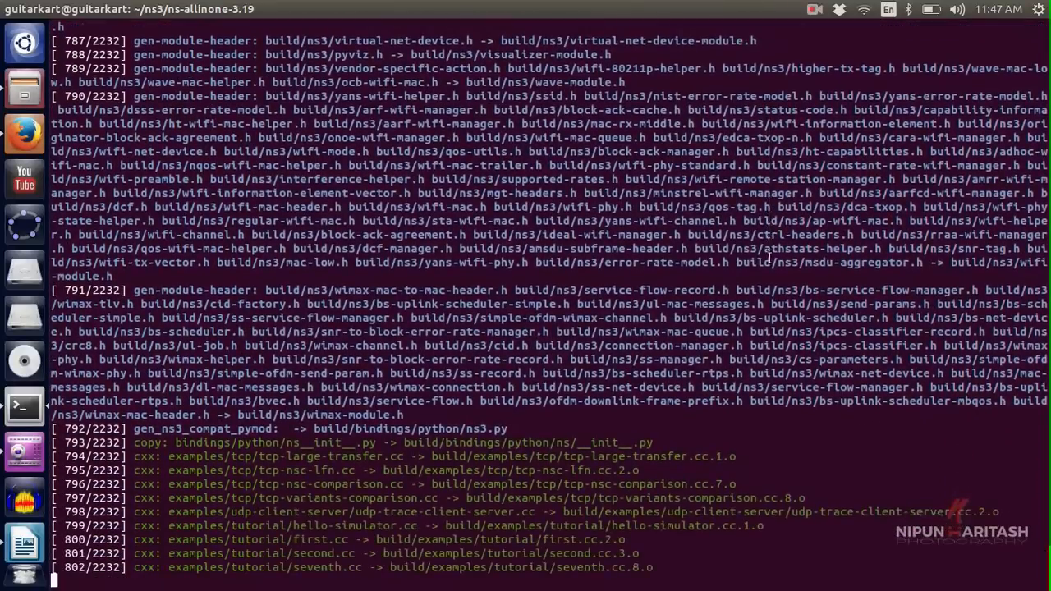
pyautogui.scroll(-3)
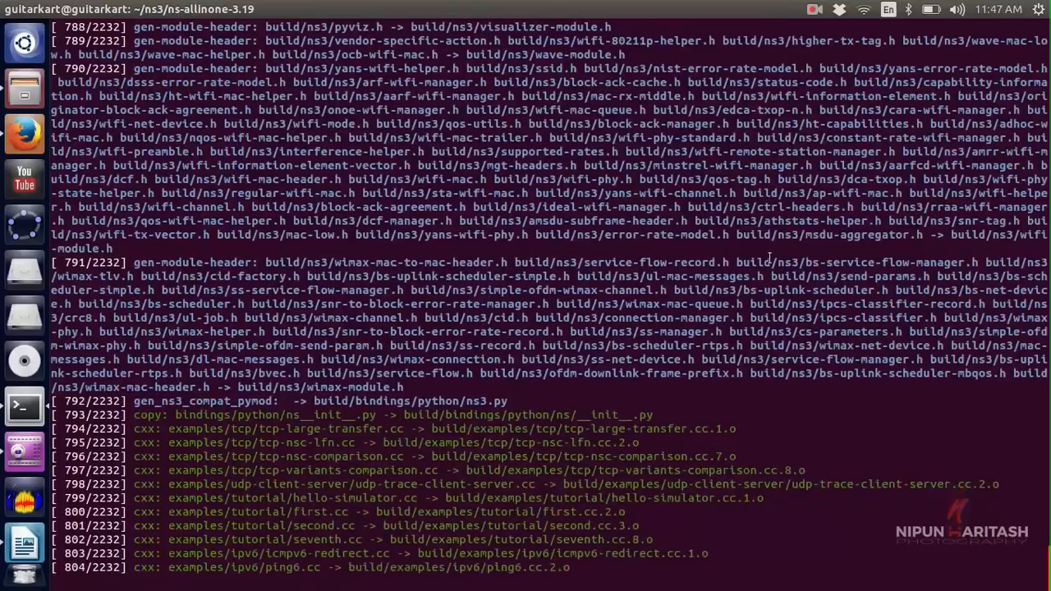
pyautogui.scroll(-3)
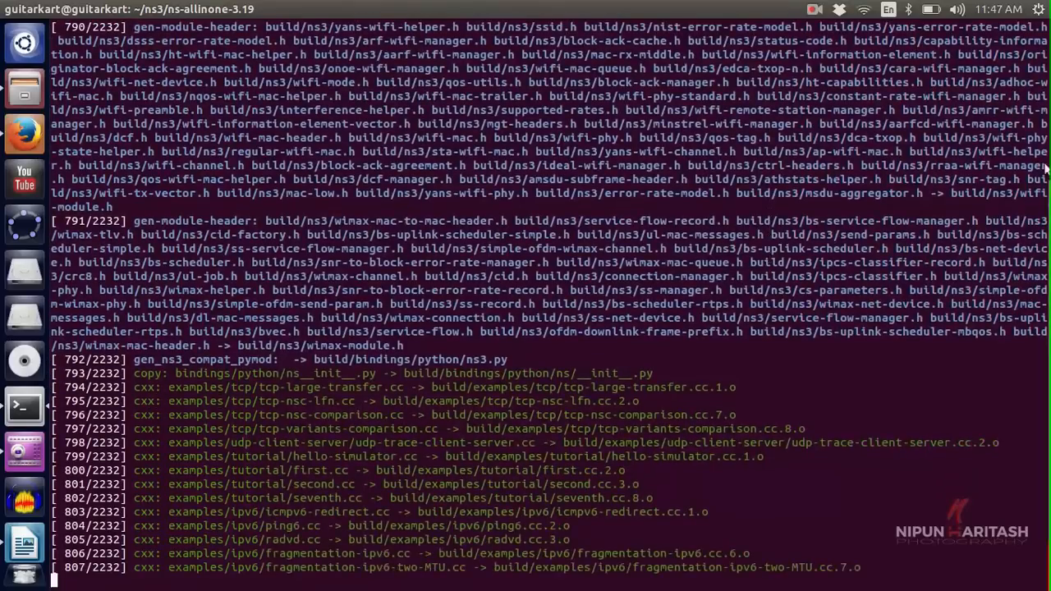
pyautogui.click(956, 9)
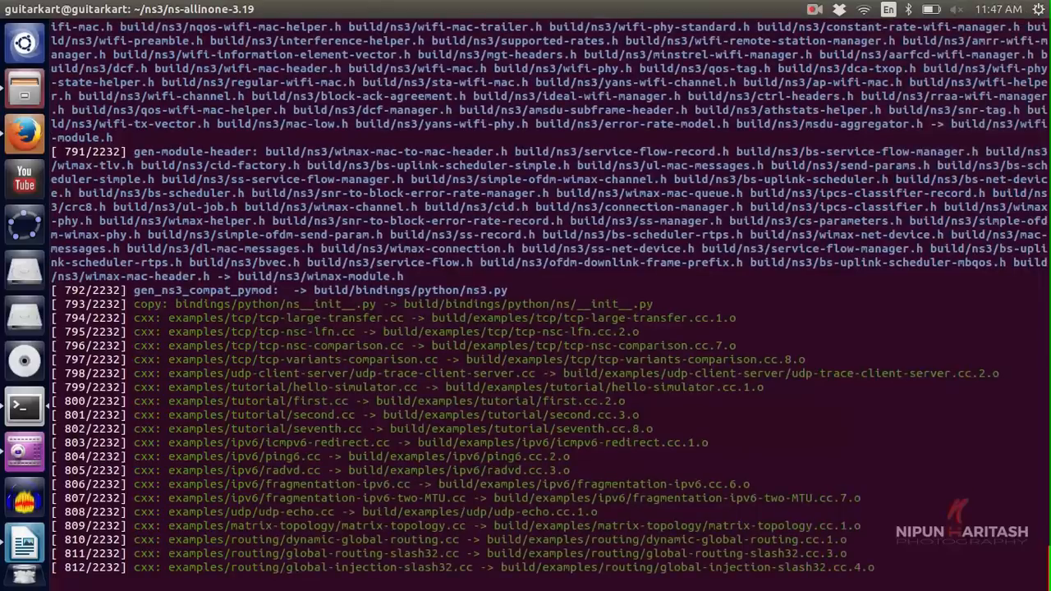
pyautogui.scroll(-3)
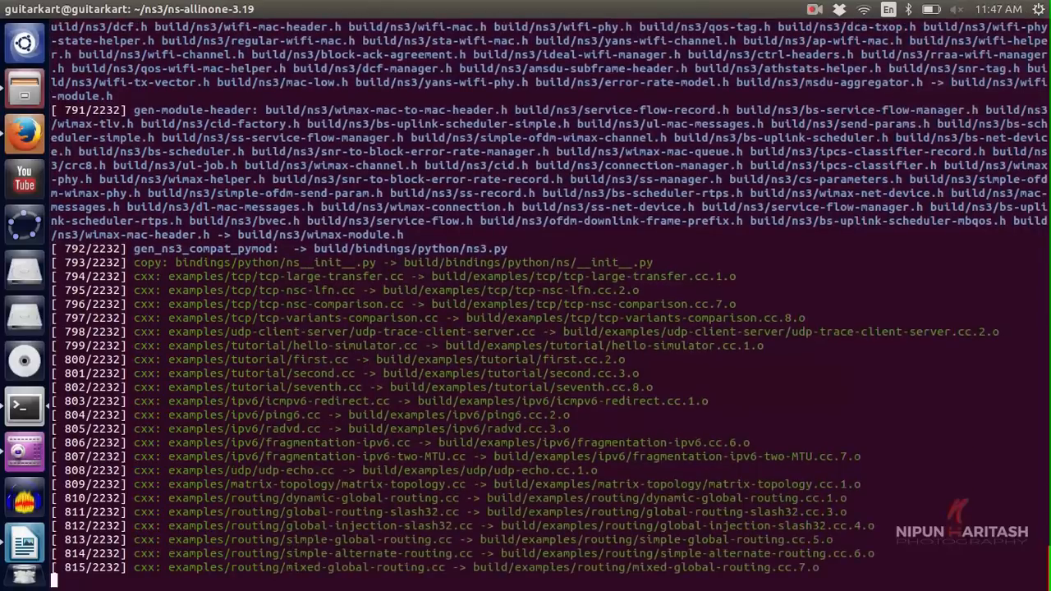
pyautogui.scroll(-3)
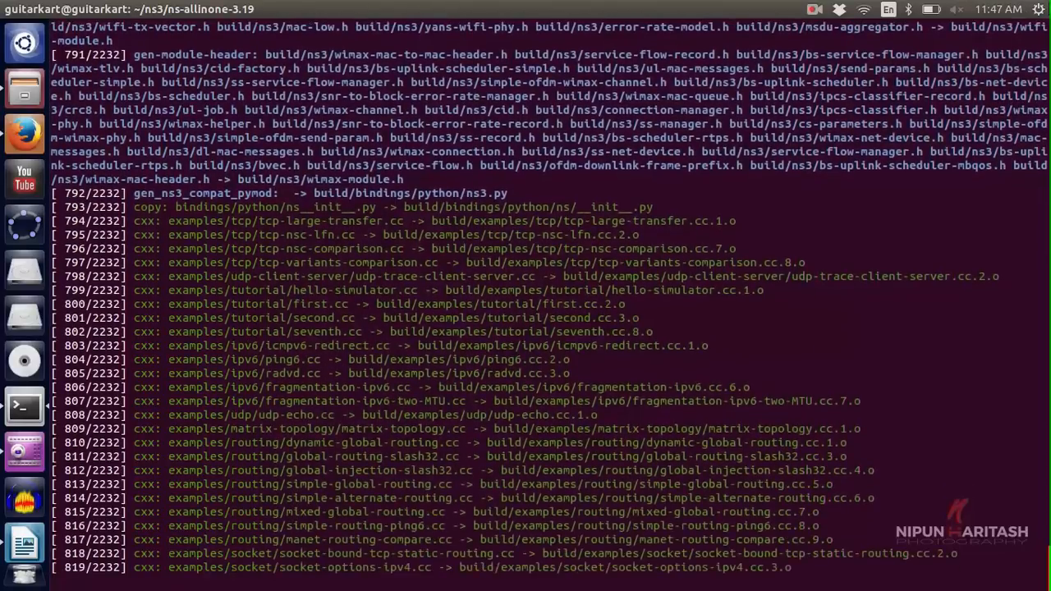
pyautogui.scroll(-3)
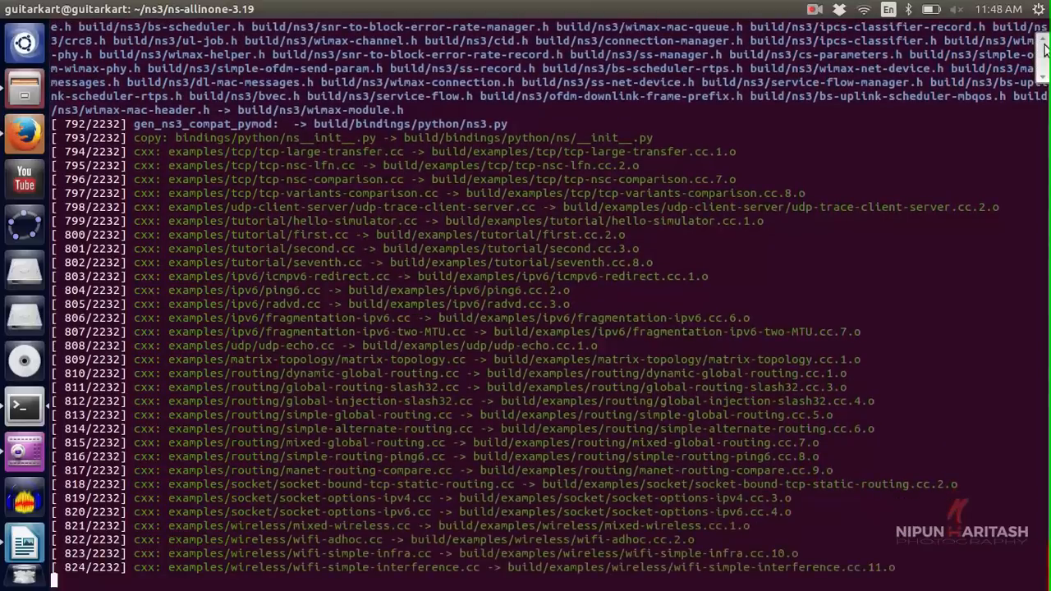
pyautogui.scroll(-3)
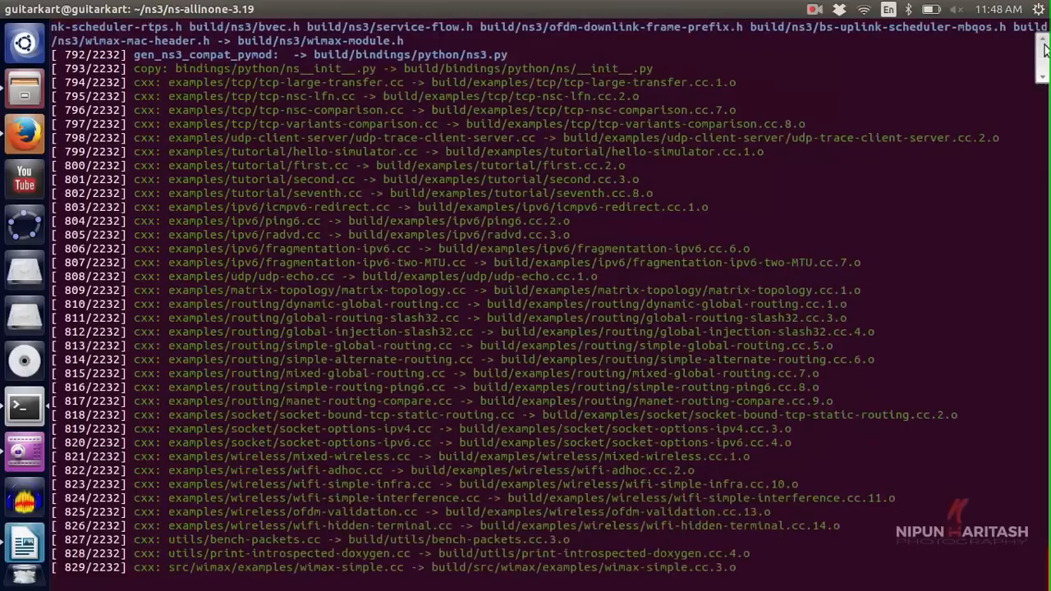
pyautogui.scroll(-3)
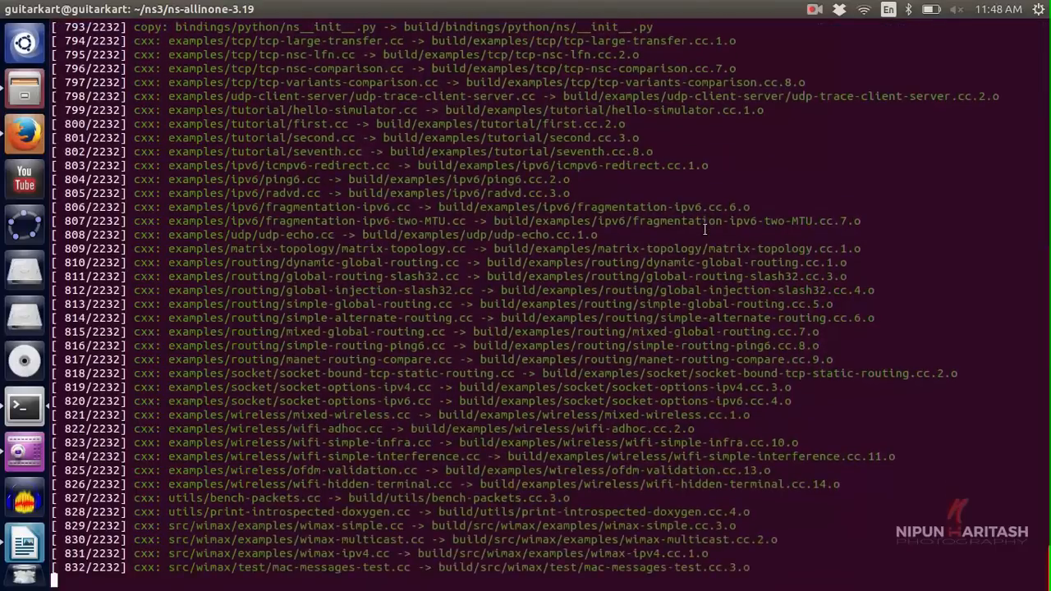
pyautogui.scroll(-3)
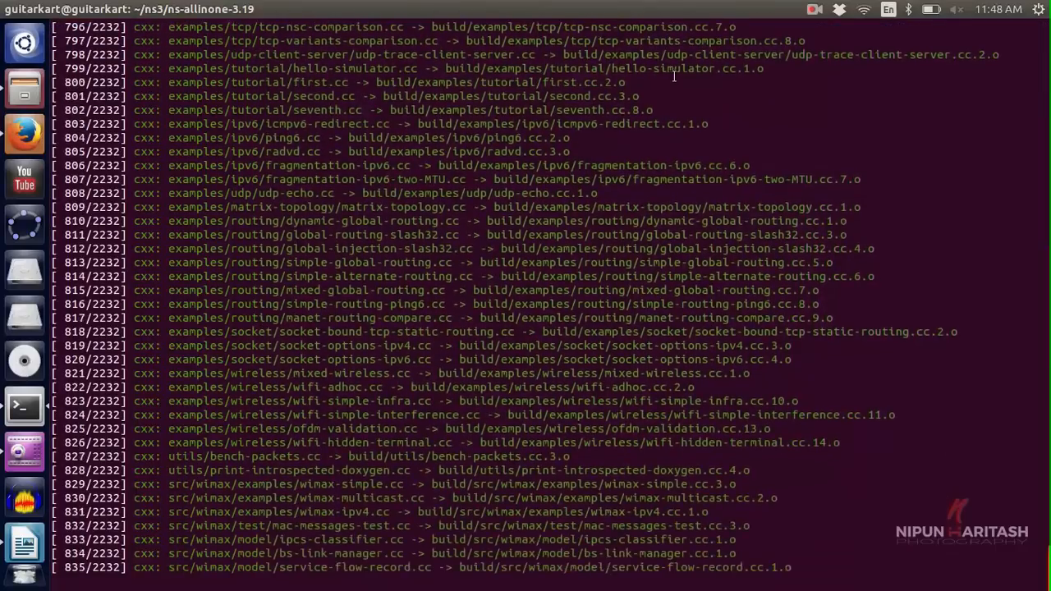
pyautogui.scroll(-3)
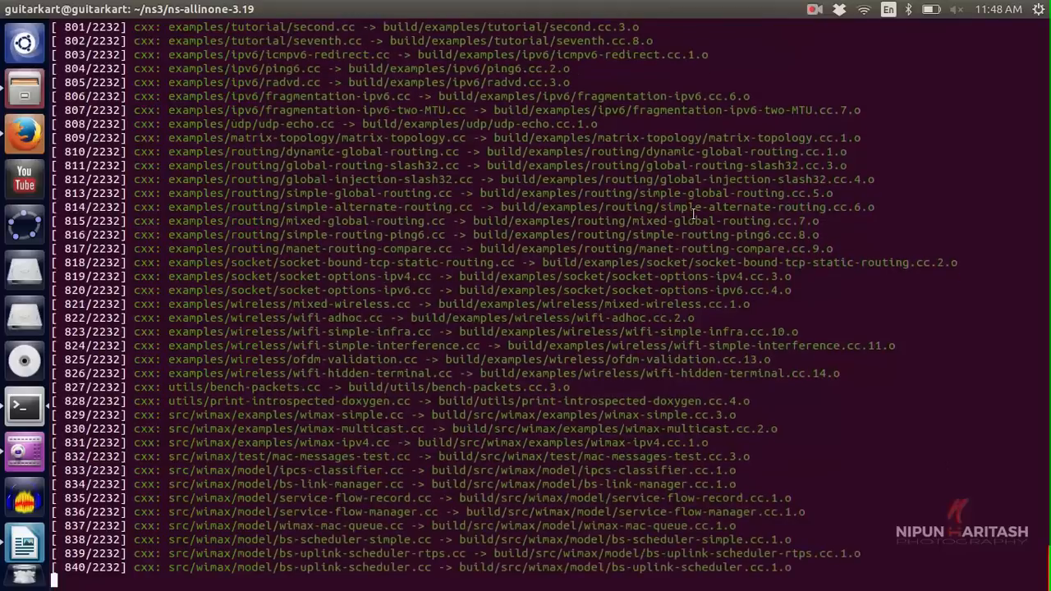
pyautogui.scroll(-3)
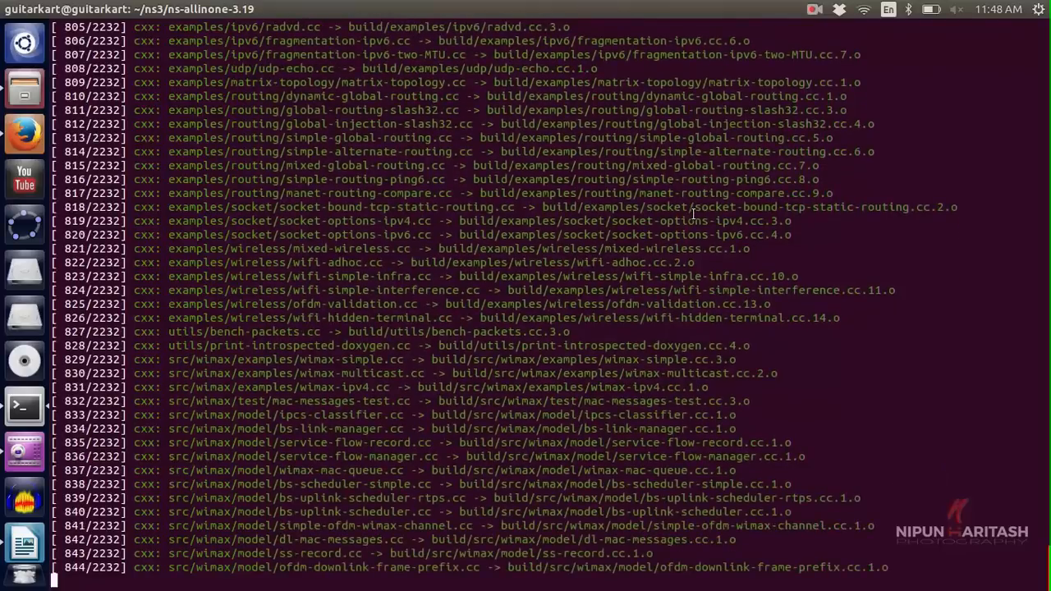
pyautogui.scroll(-3)
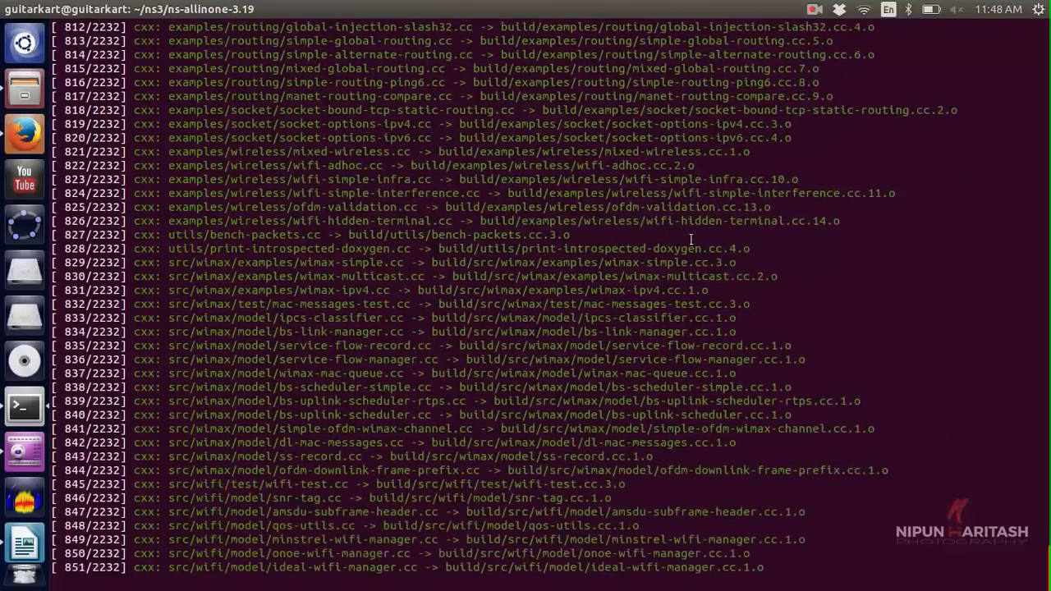
pyautogui.scroll(-3)
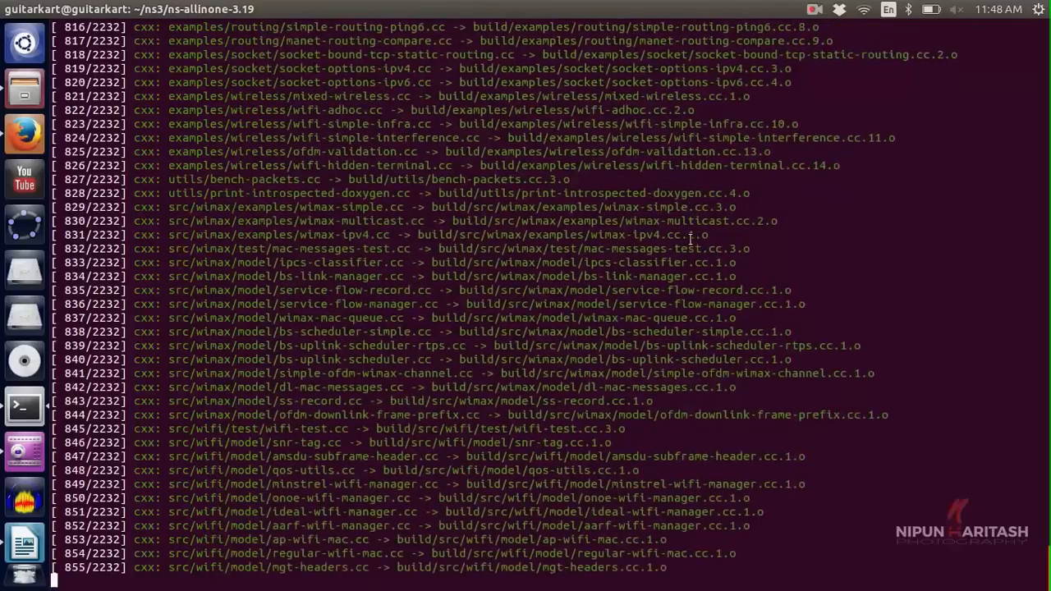
pyautogui.scroll(-3)
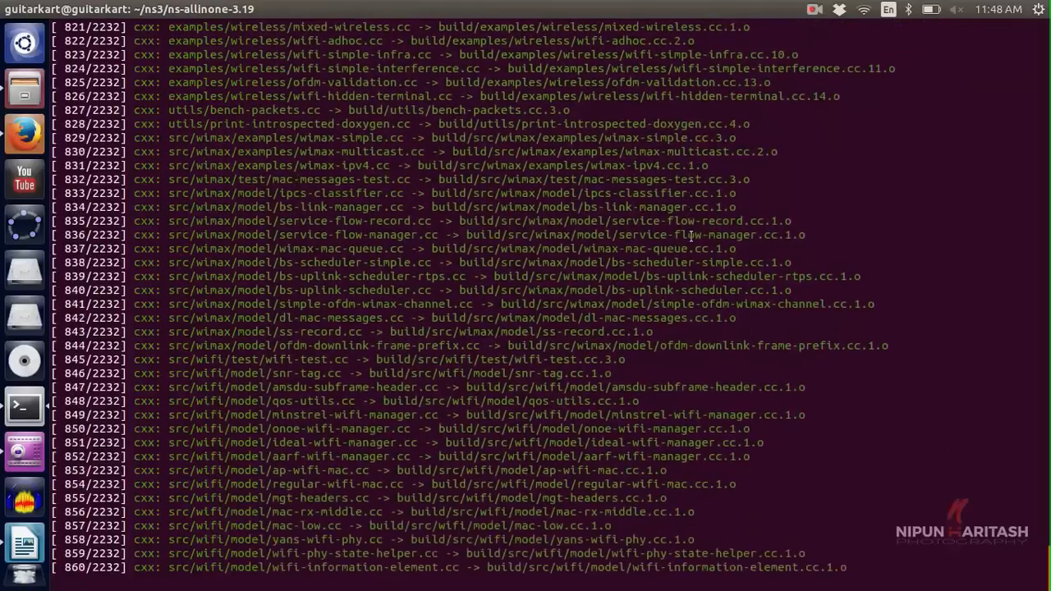
pyautogui.scroll(-3)
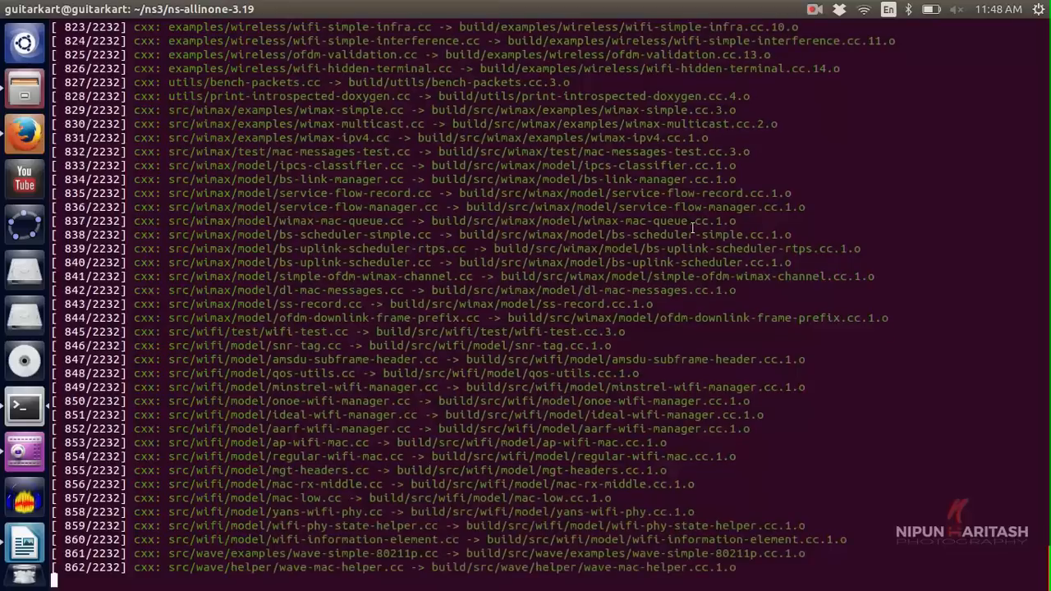
pyautogui.scroll(-3)
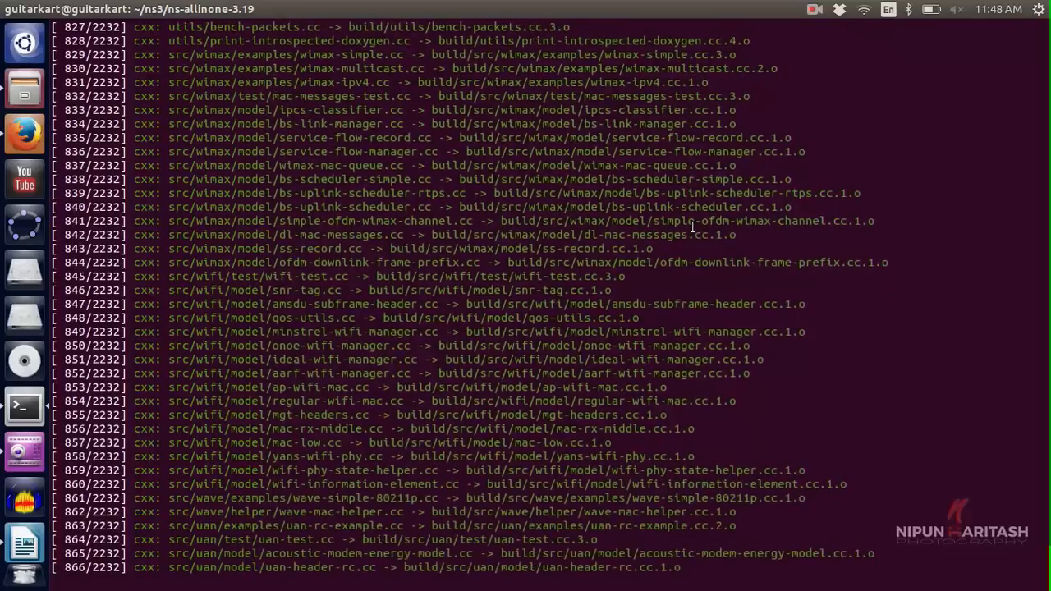
pyautogui.scroll(-3)
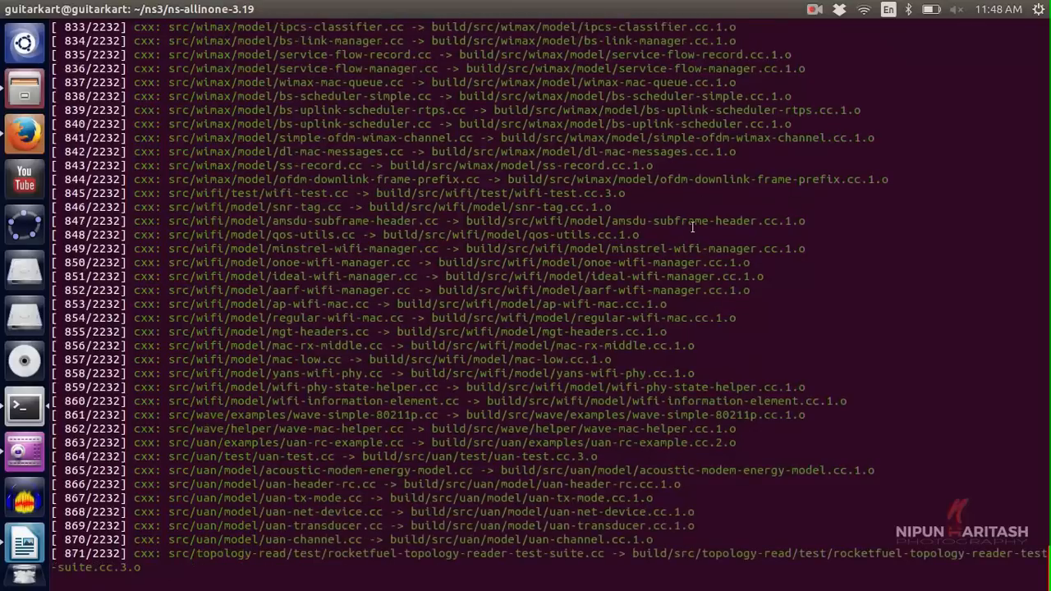
pyautogui.scroll(-3)
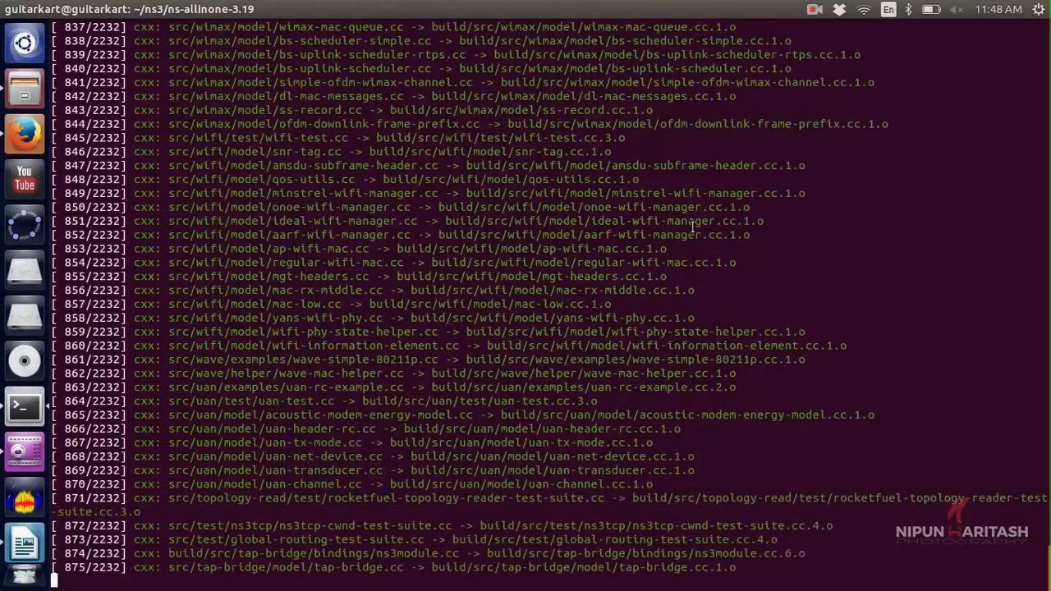
pyautogui.scroll(-3)
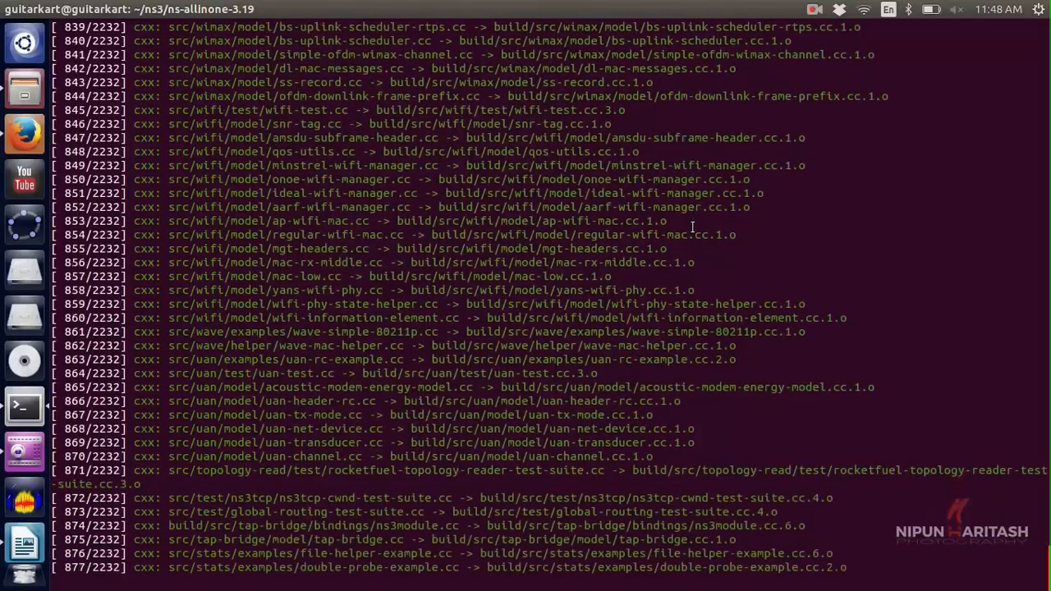
pyautogui.scroll(-3)
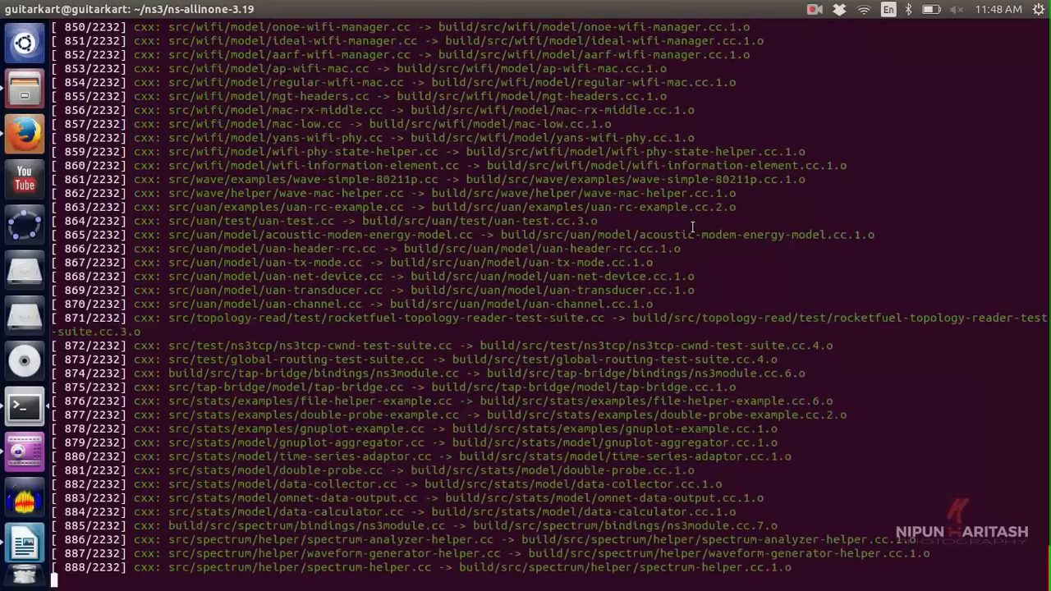
pyautogui.scroll(-3)
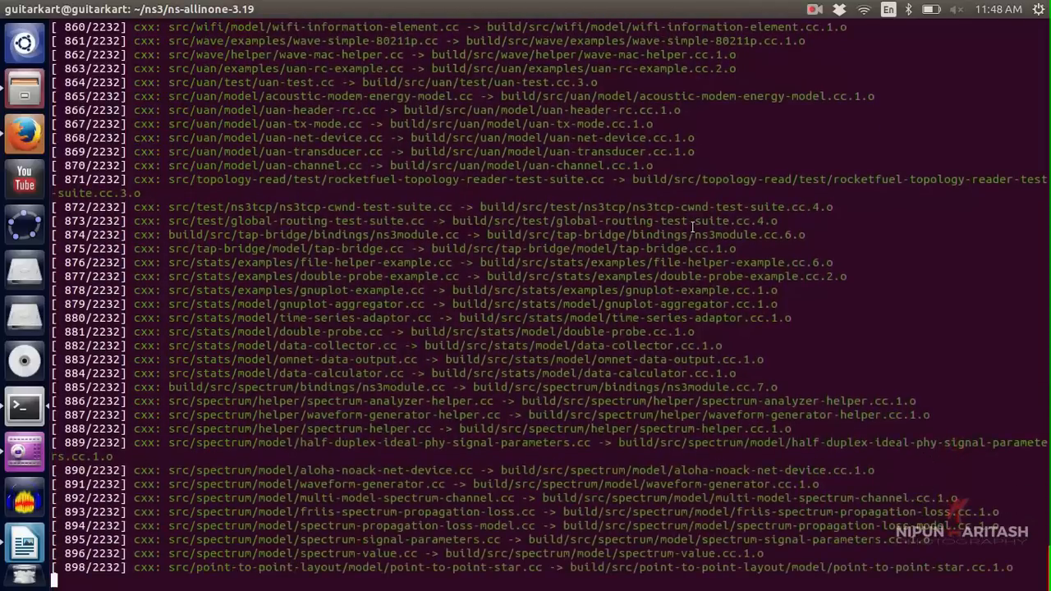
pyautogui.scroll(-3)
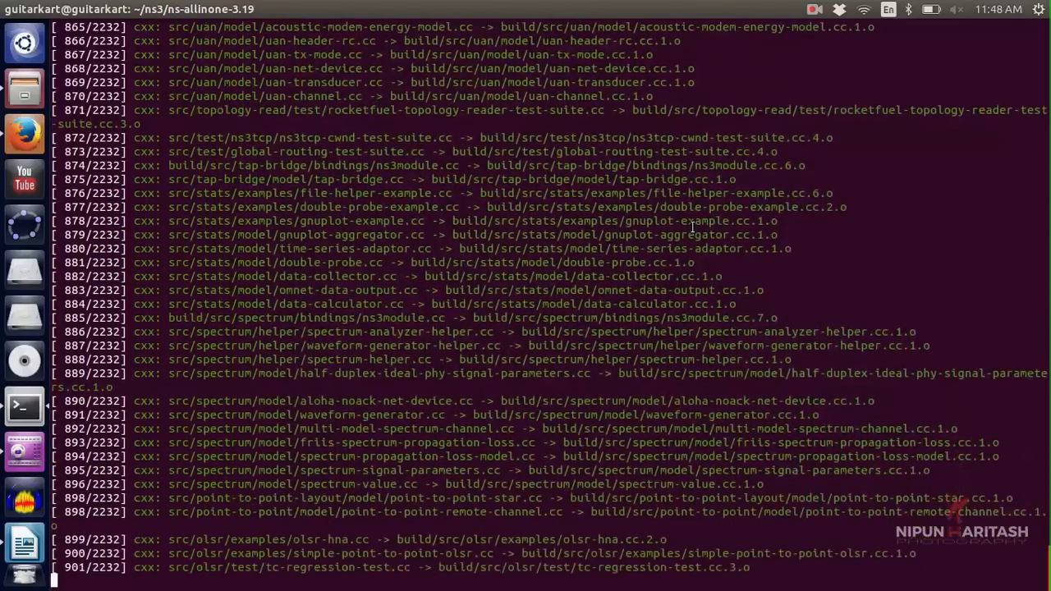
pyautogui.scroll(-3)
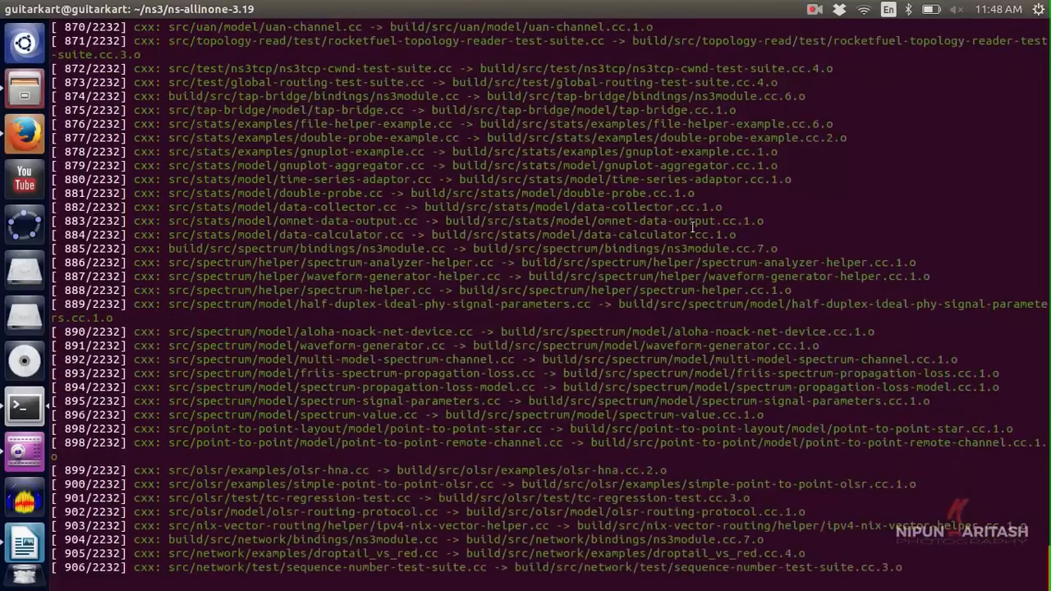
pyautogui.scroll(-3)
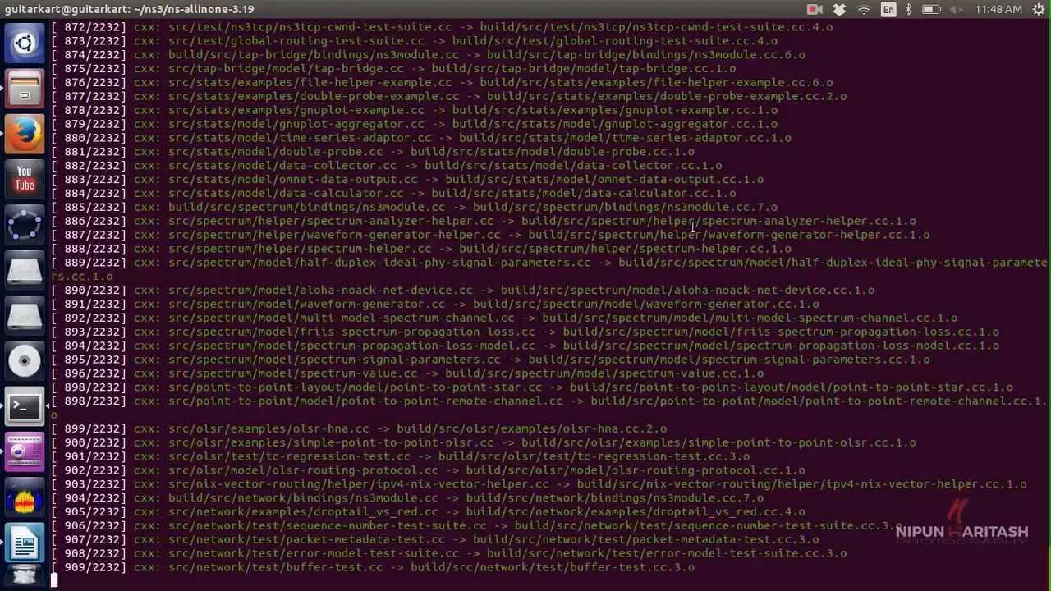
pyautogui.scroll(-3)
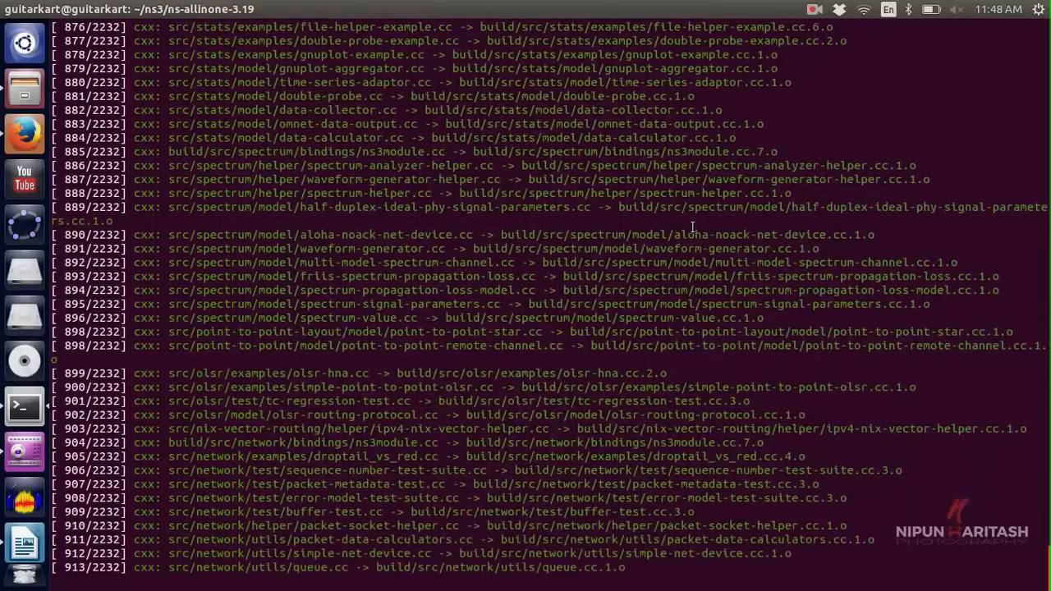
pyautogui.scroll(-3)
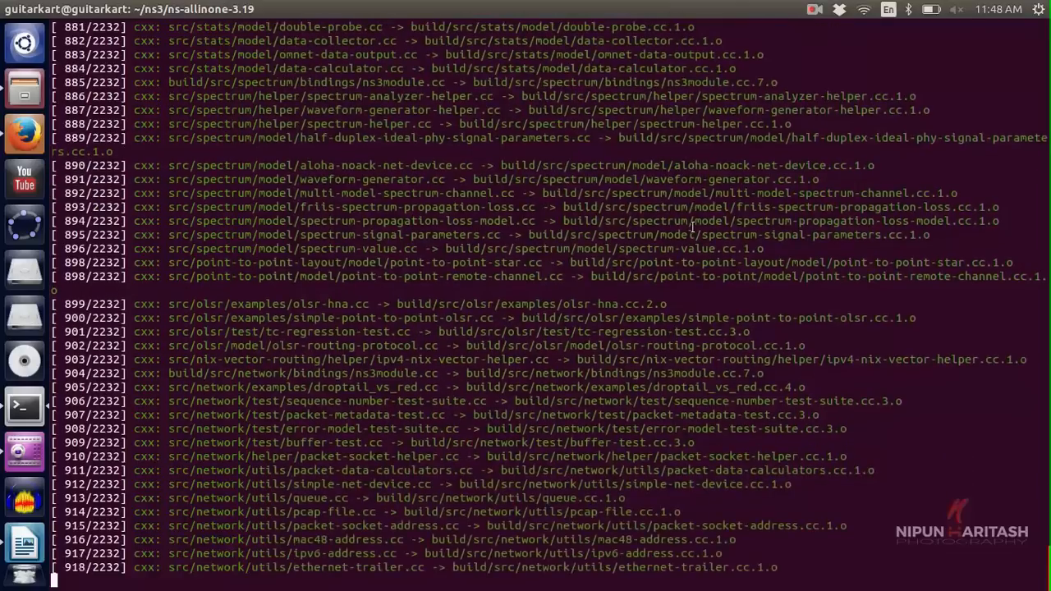
pyautogui.scroll(-3)
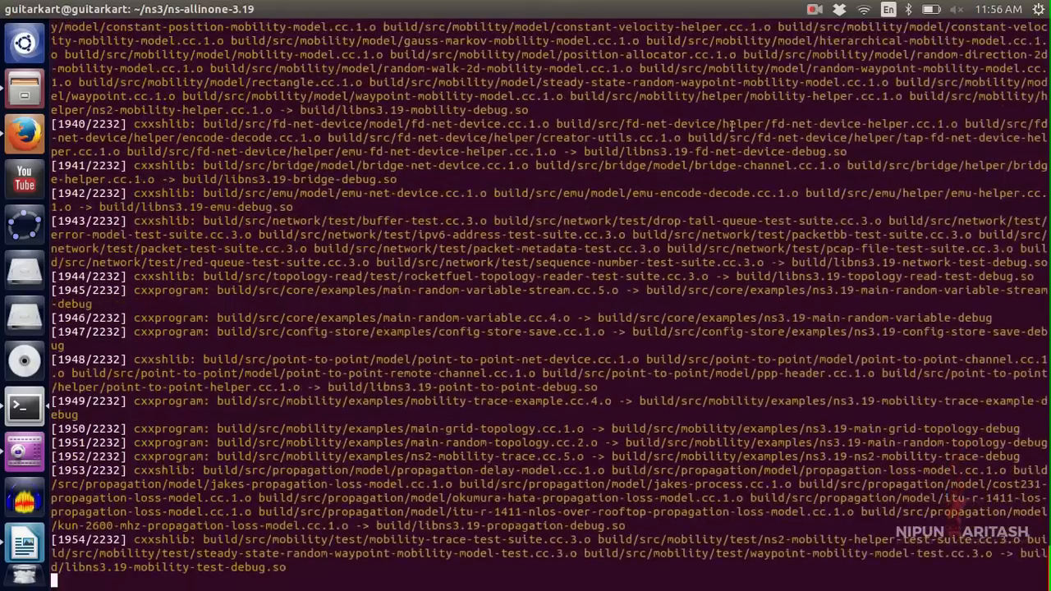
# Step: Scroll the build output until waf reaches 2232/2232 and reports the modules built
pyautogui.scroll(-3)
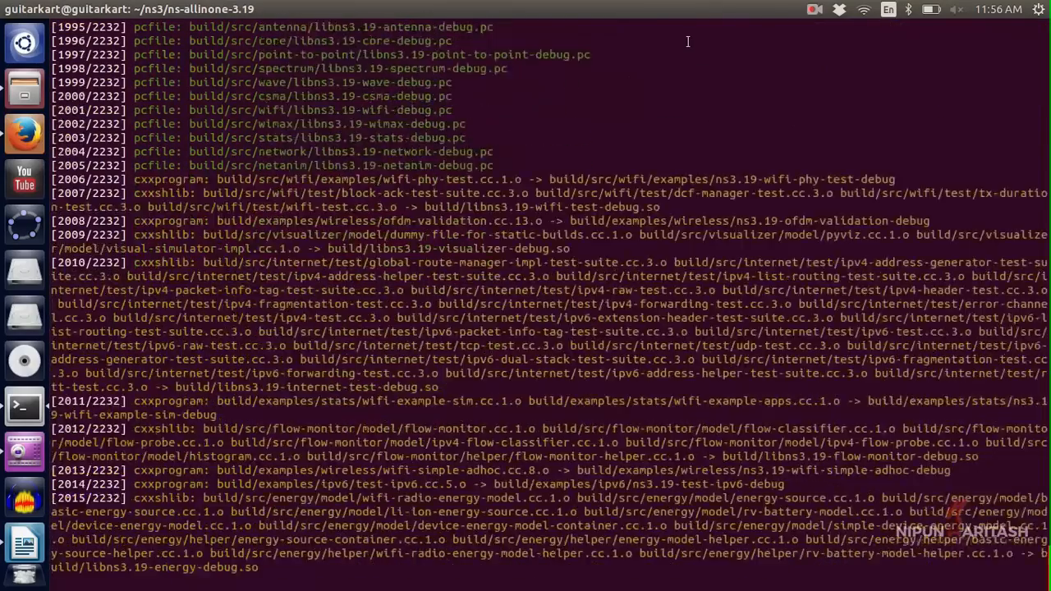
pyautogui.scroll(-3)
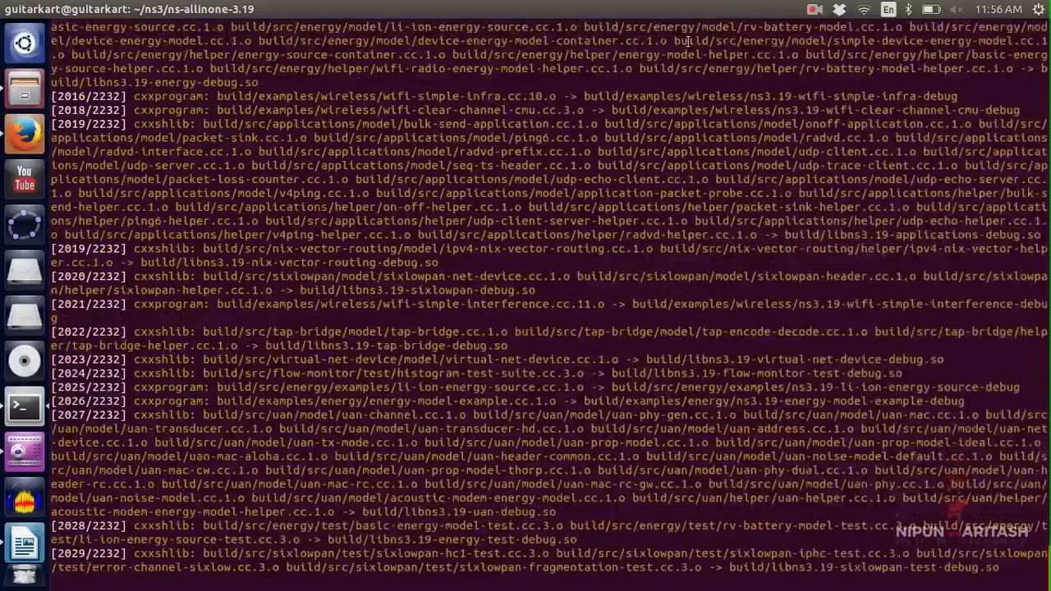
pyautogui.scroll(-3)
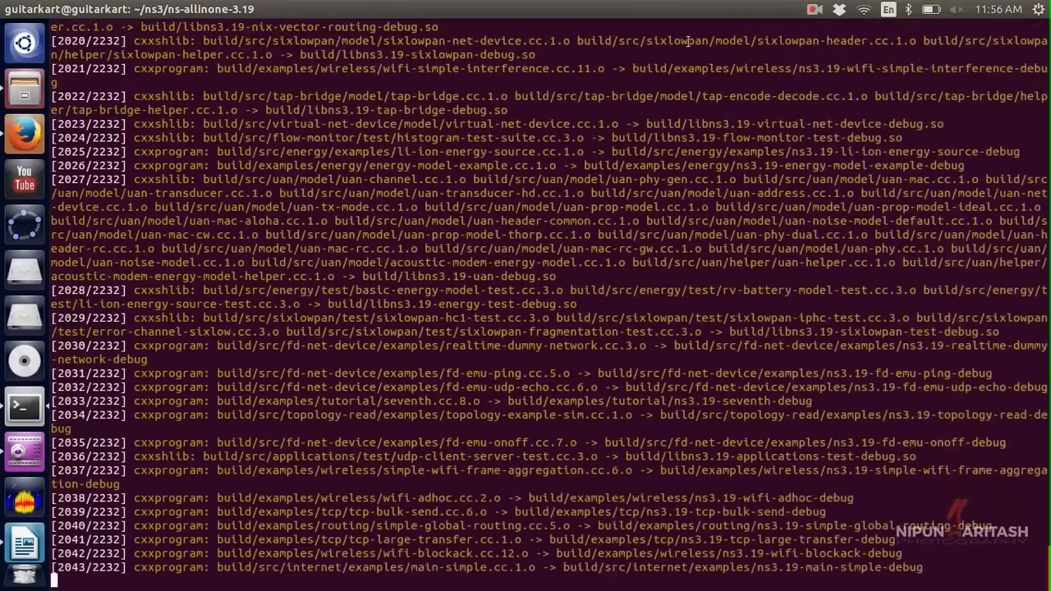
pyautogui.scroll(-3)
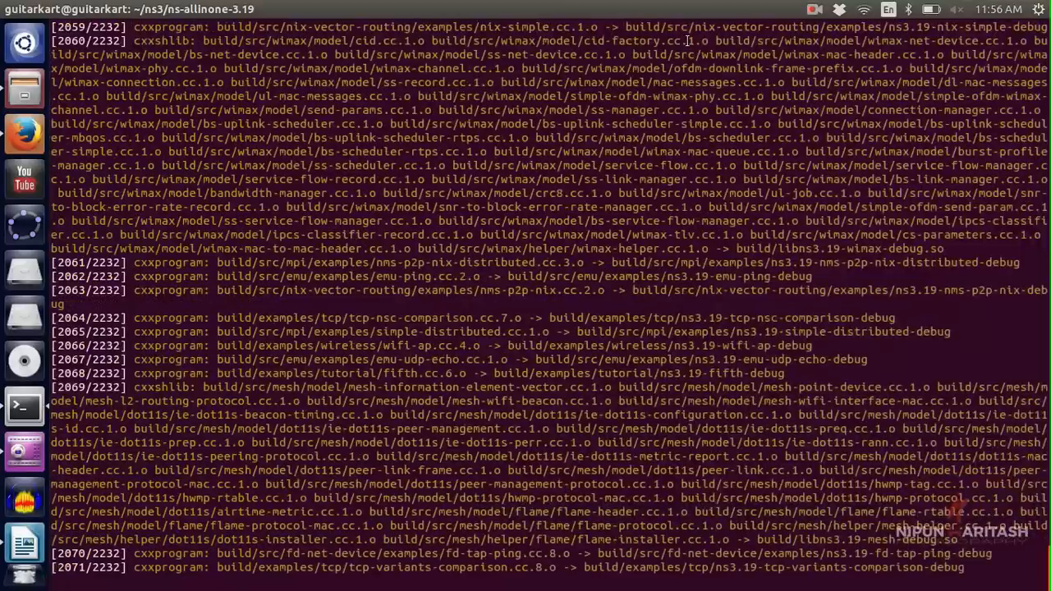
pyautogui.scroll(-3)
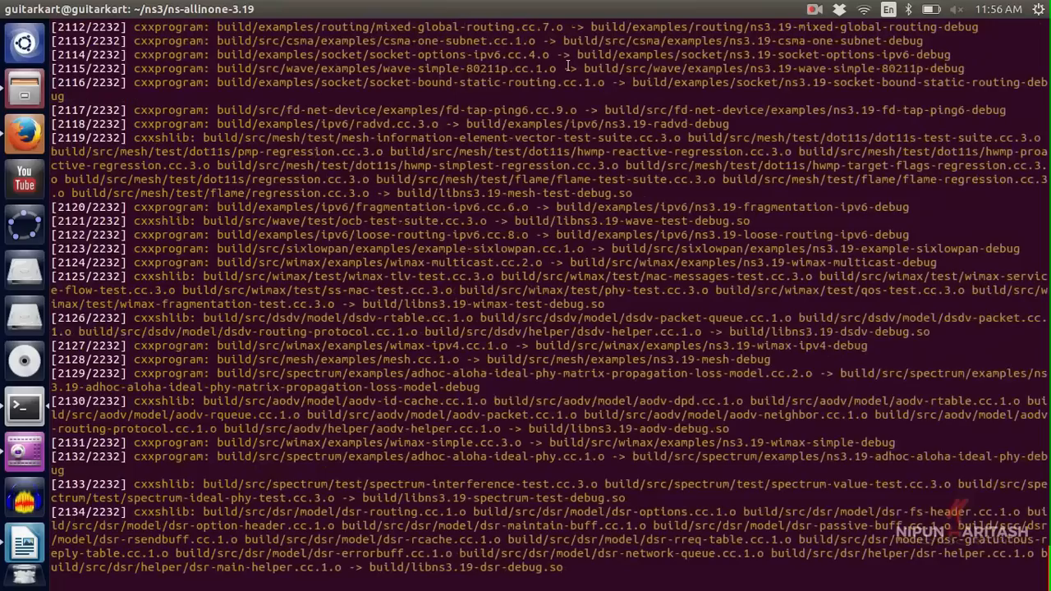
pyautogui.scroll(-3)
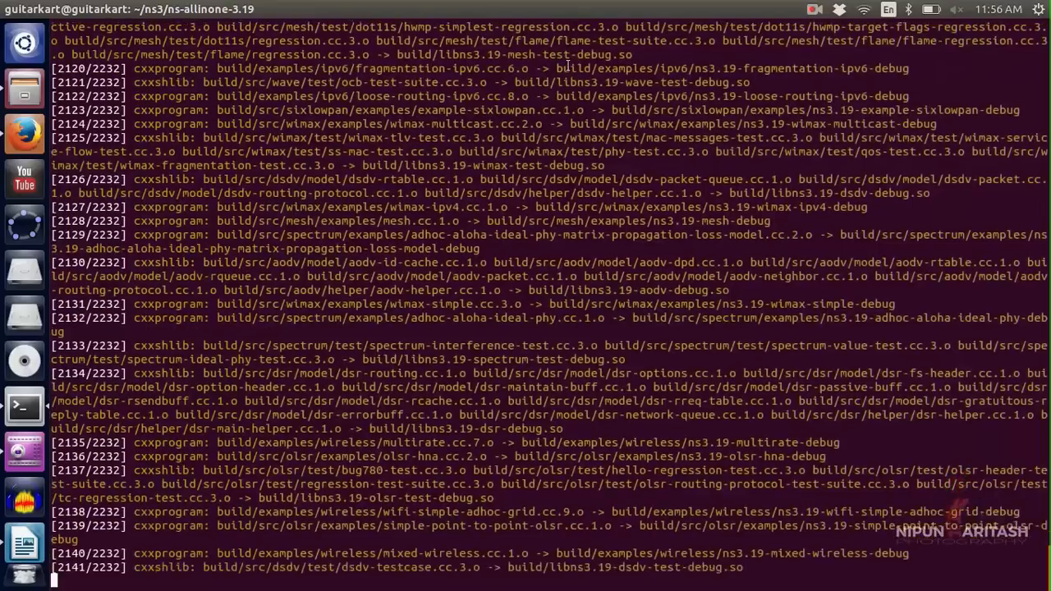
pyautogui.scroll(-3)
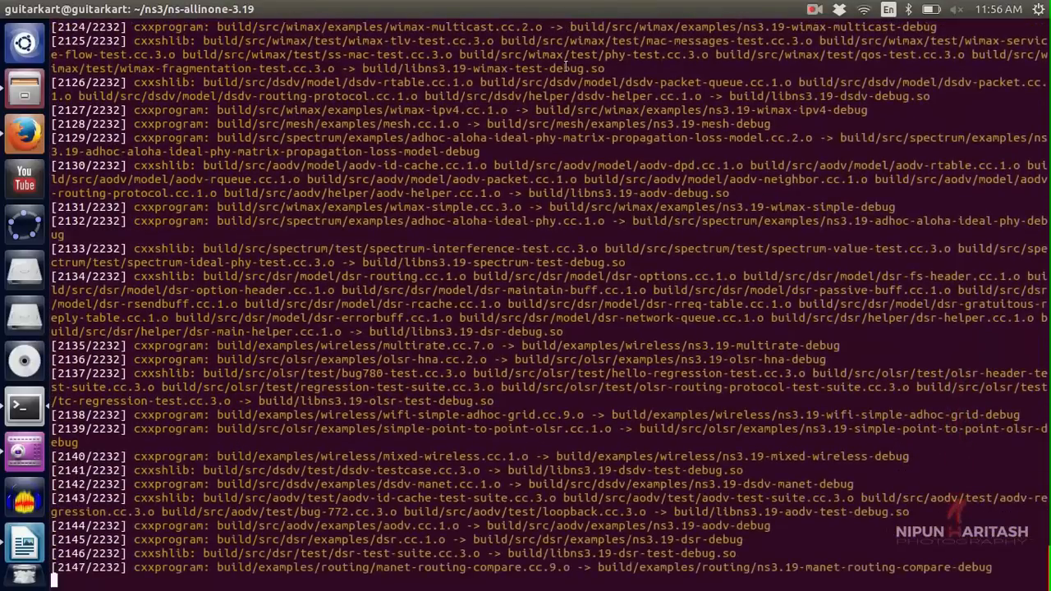
pyautogui.scroll(-3)
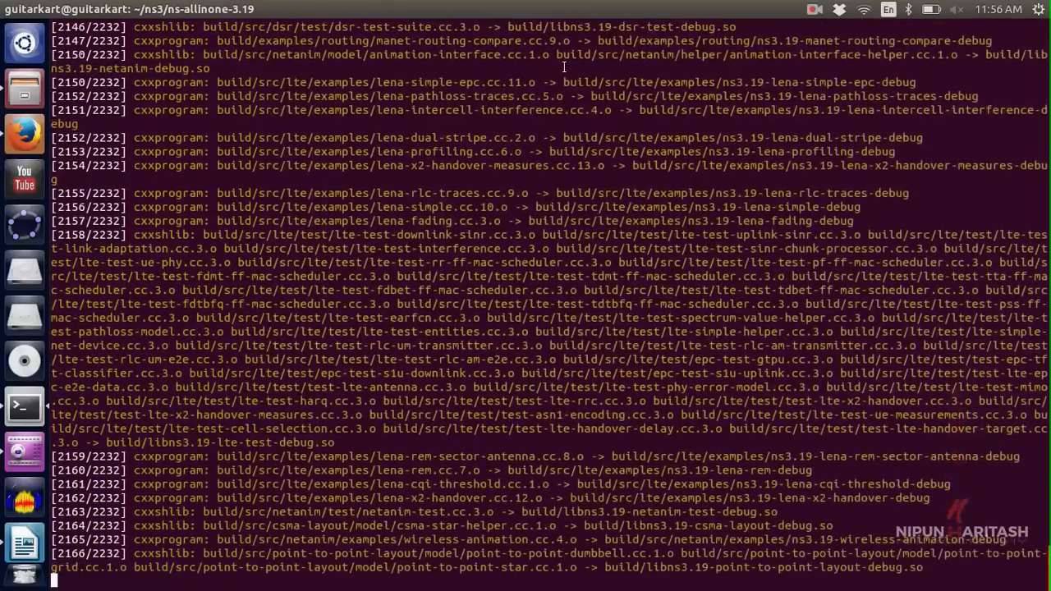
pyautogui.scroll(-3)
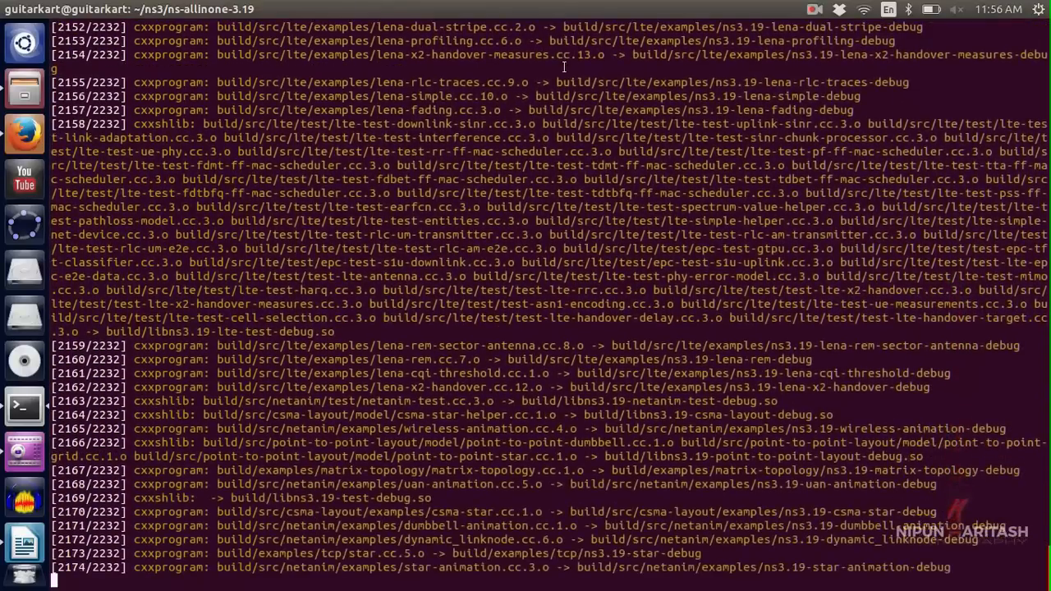
pyautogui.scroll(-3)
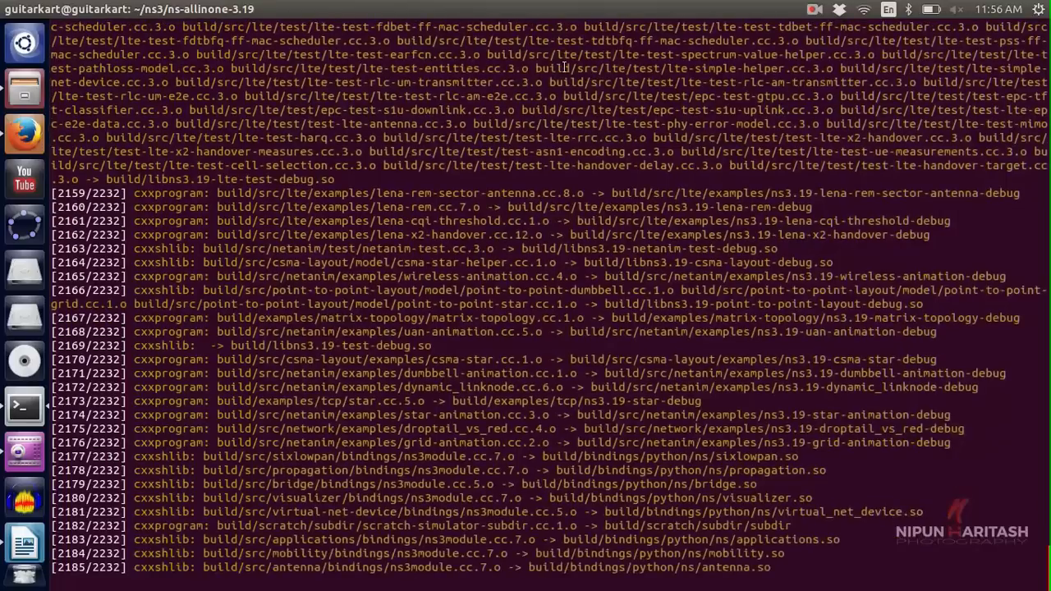
pyautogui.scroll(-3)
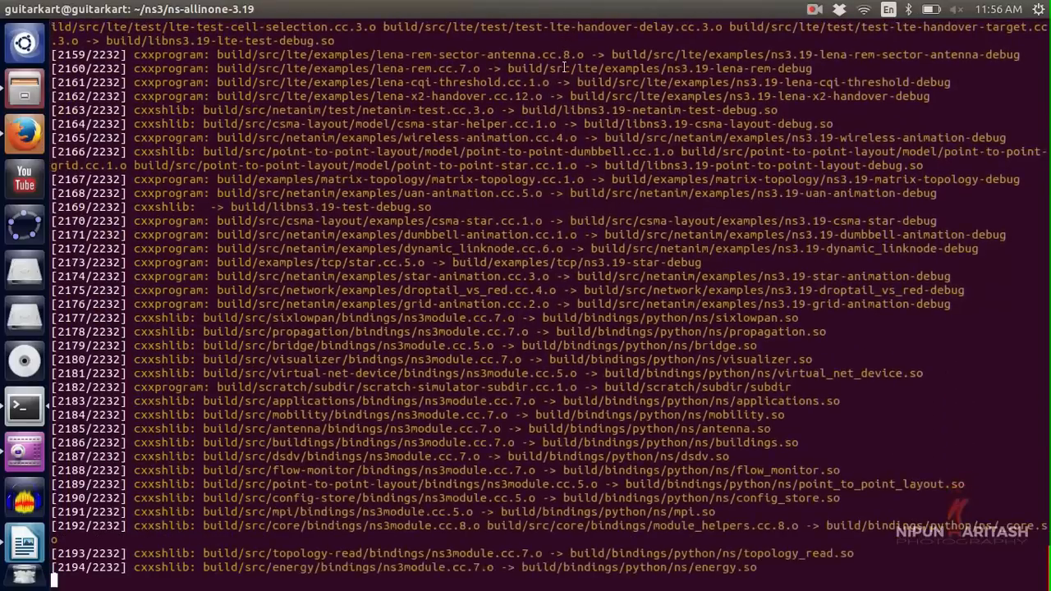
pyautogui.scroll(-3)
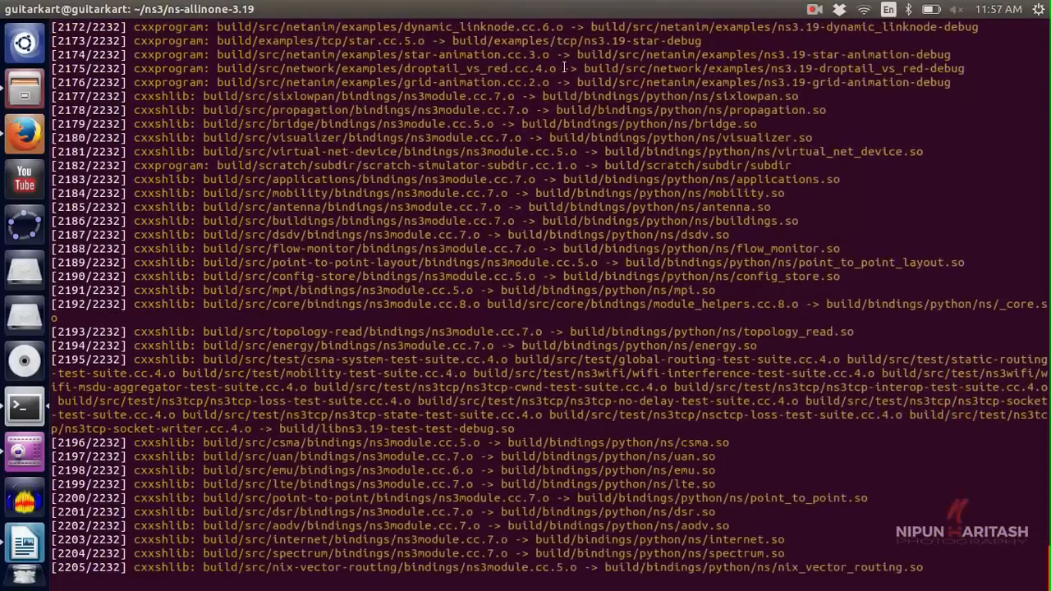
pyautogui.scroll(-3)
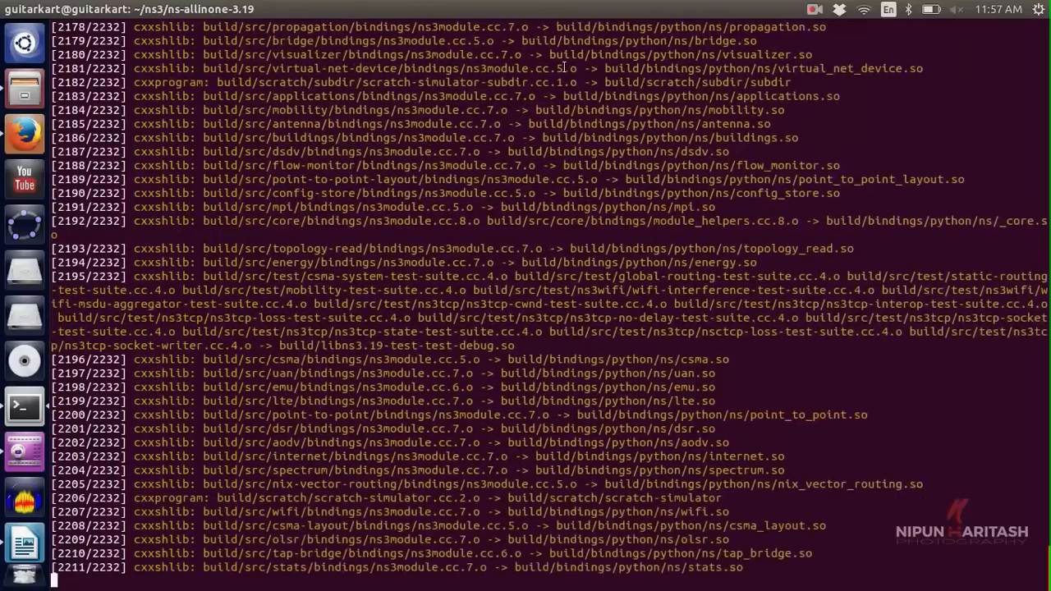
pyautogui.scroll(-3)
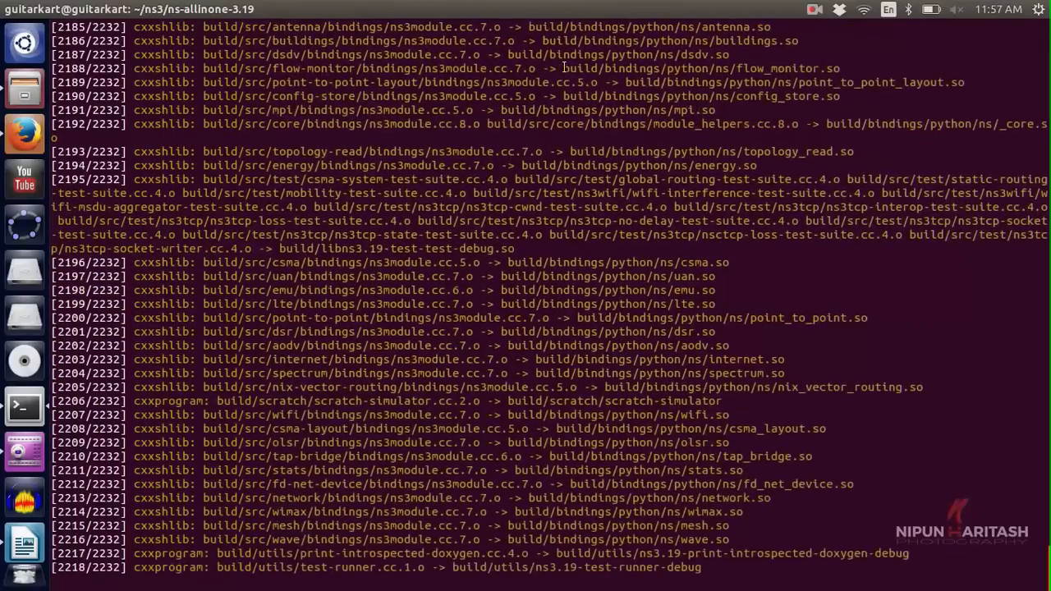
pyautogui.scroll(-3)
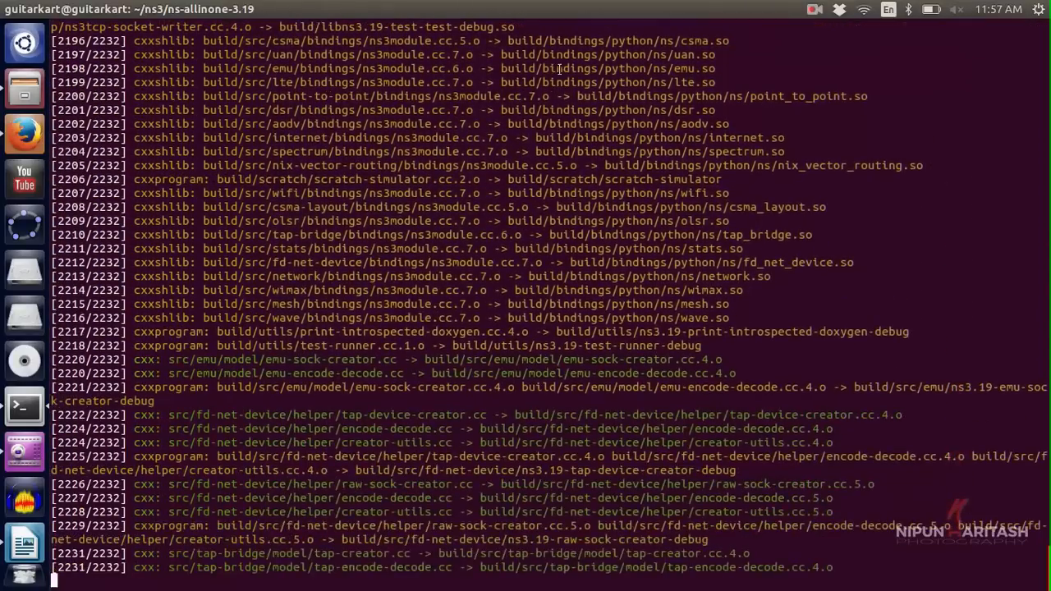
pyautogui.scroll(-3)
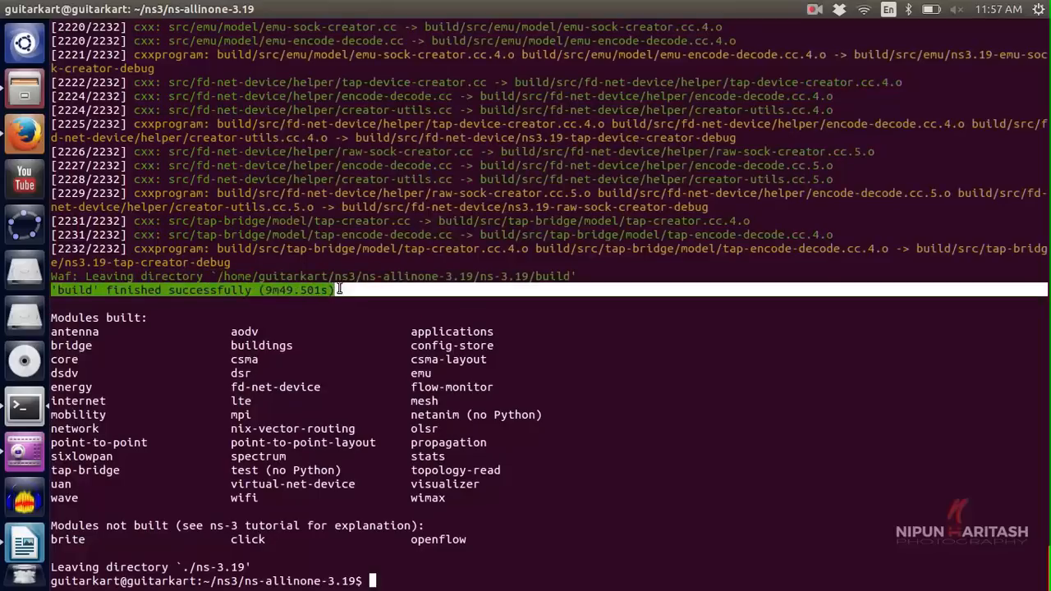
pyautogui.moveTo(347, 473)
pyautogui.write('./waf -d debug --enable-examples --enable-tests configure')
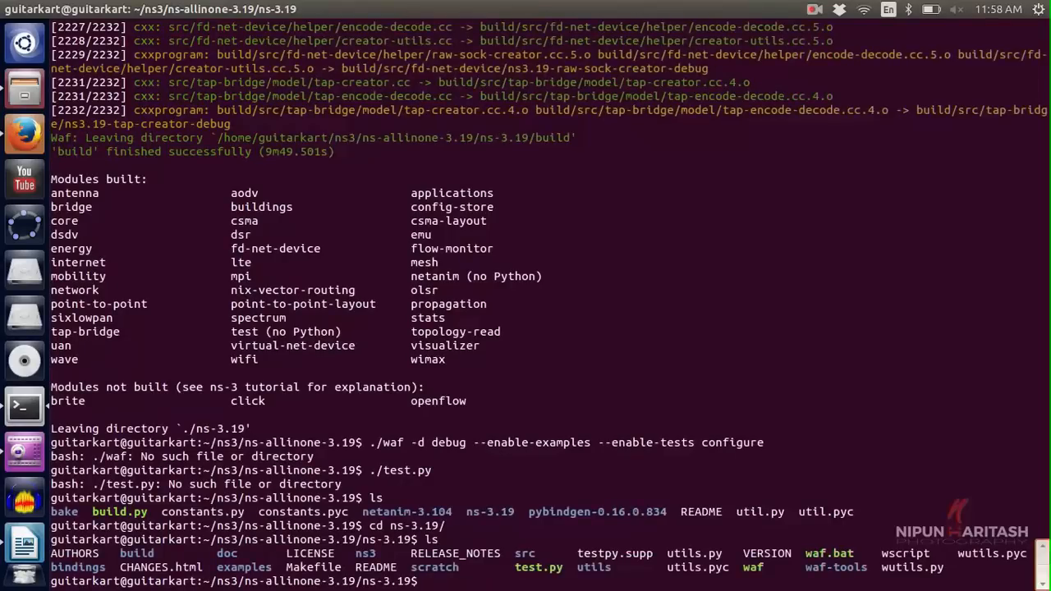
# Step: List the ns-3.19 folder and start the debug waf configure with examples and tests enabled
pyautogui.write('ls')
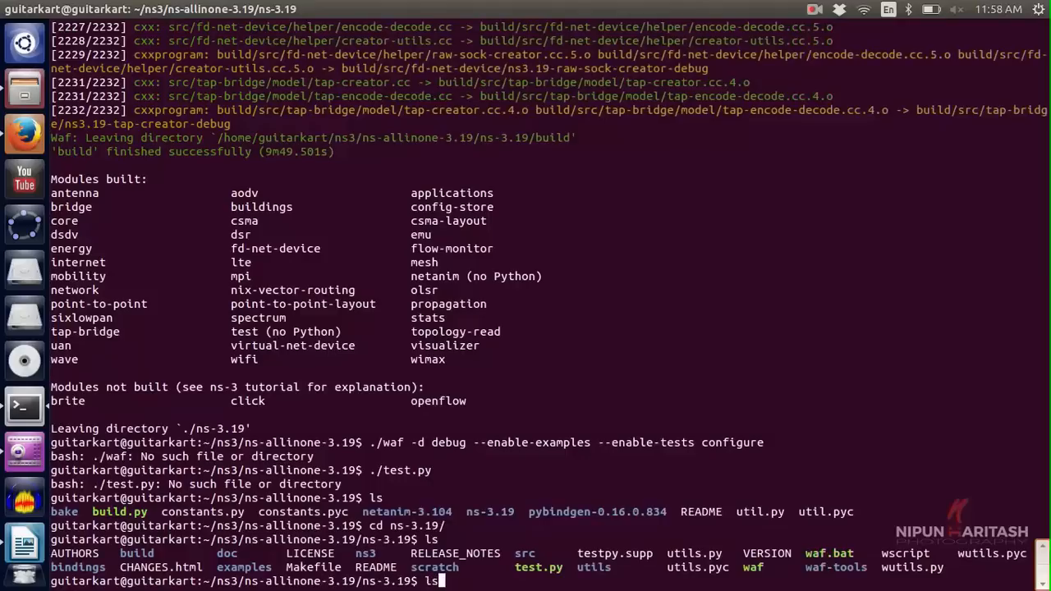
pyautogui.write('./waf -d debug --enable-examples --enable-tests configure')
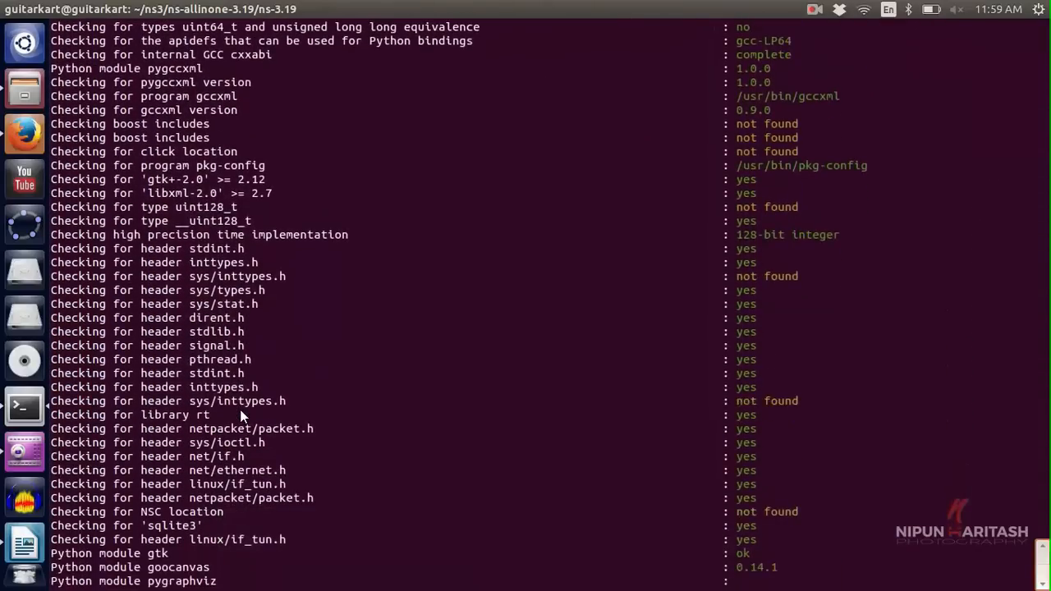
# Step: Rerun the debug waf configure with examples and tests, then launch ./test.py
pyautogui.scroll(-3)
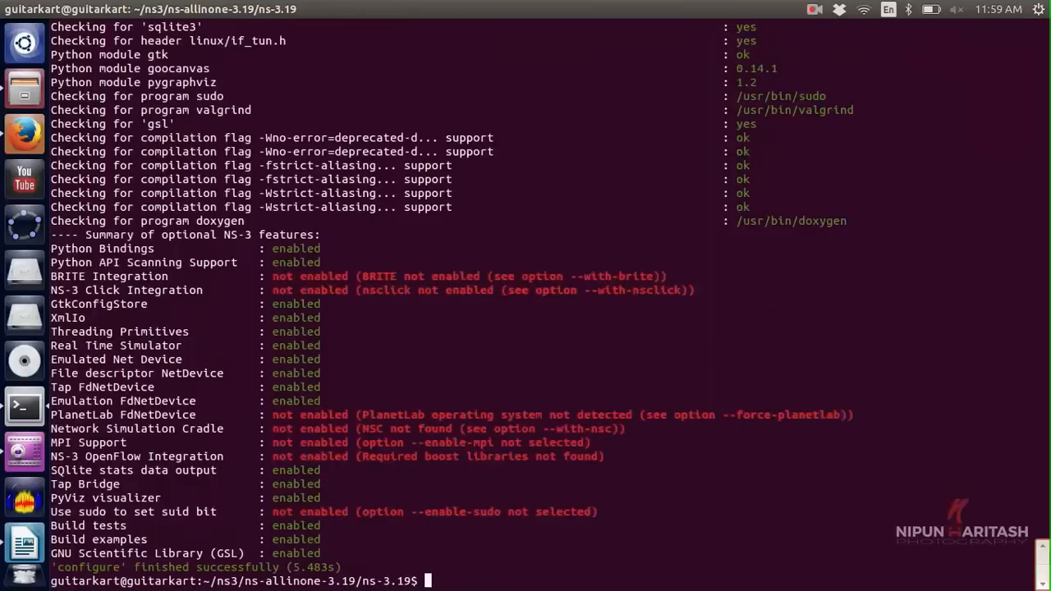
pyautogui.write('./waf -d debug --enable-examples --enable-tests configure')
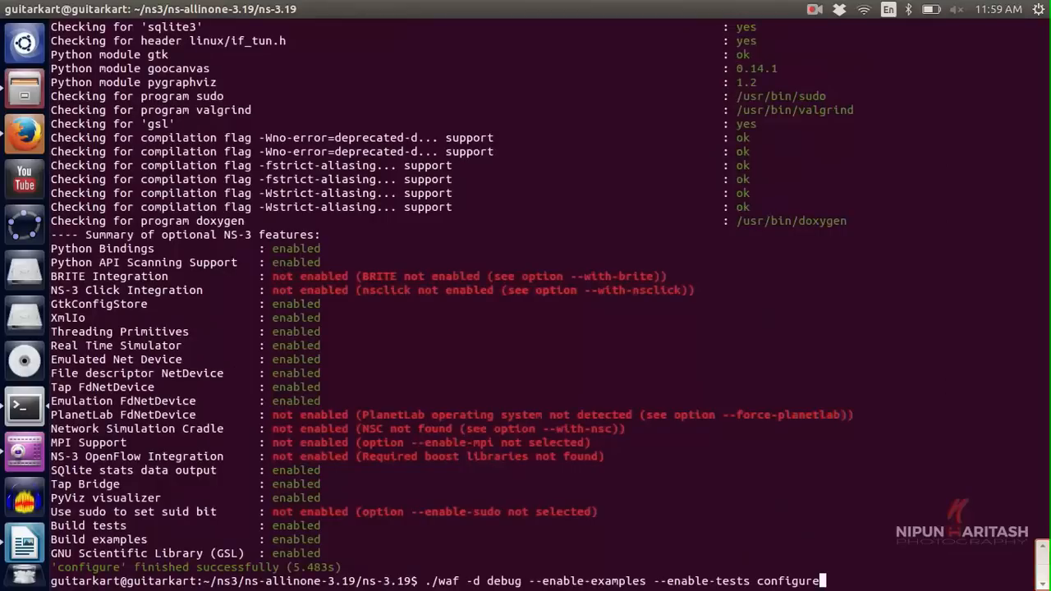
pyautogui.write('./test.py')
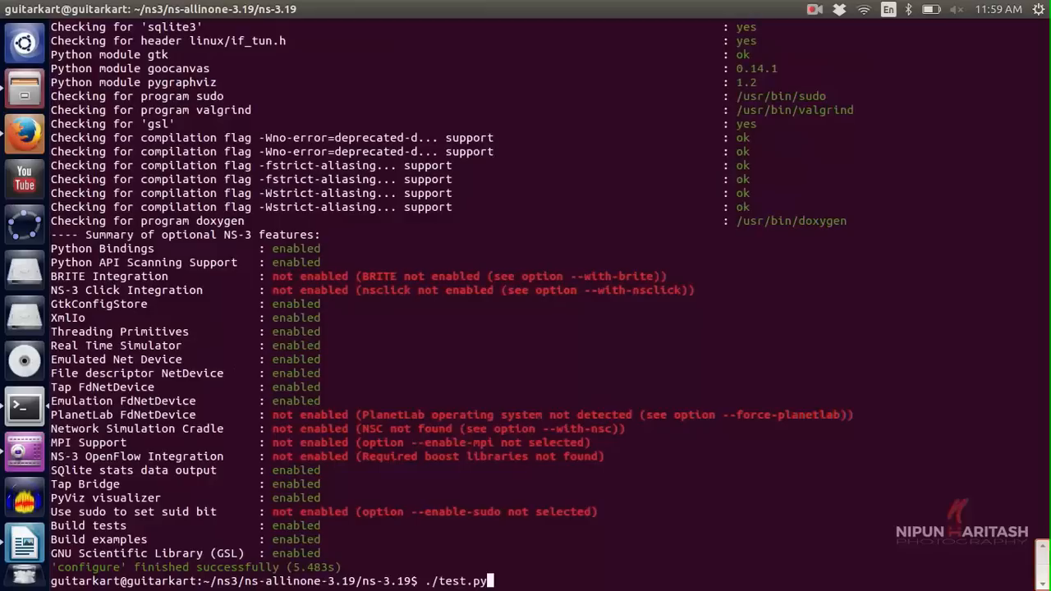
pyautogui.press('Return')
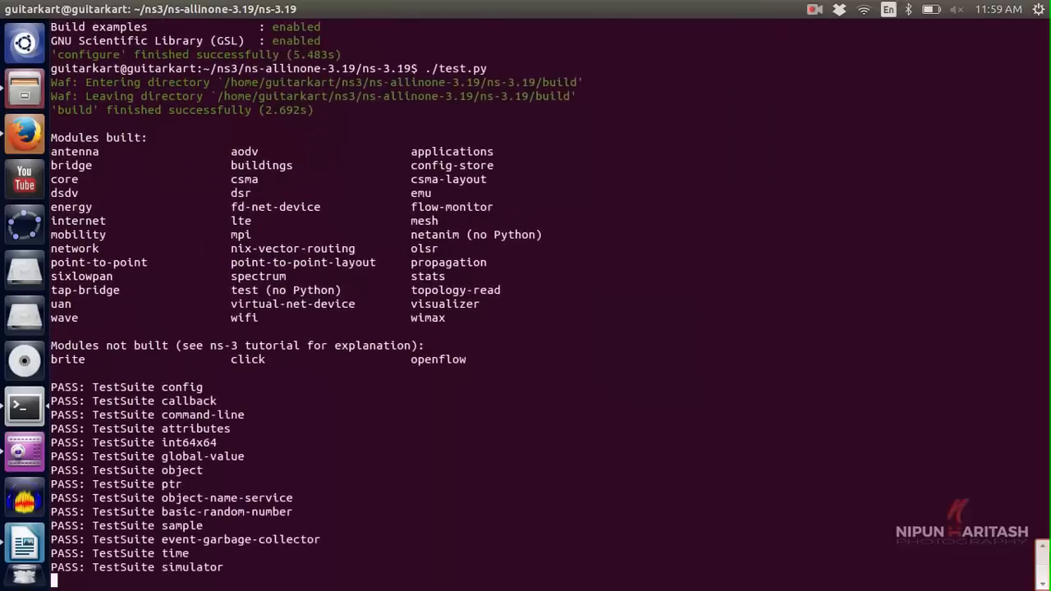
# Step: Scroll through the test.py output as the unit test suites report PASS
pyautogui.scroll(-3)
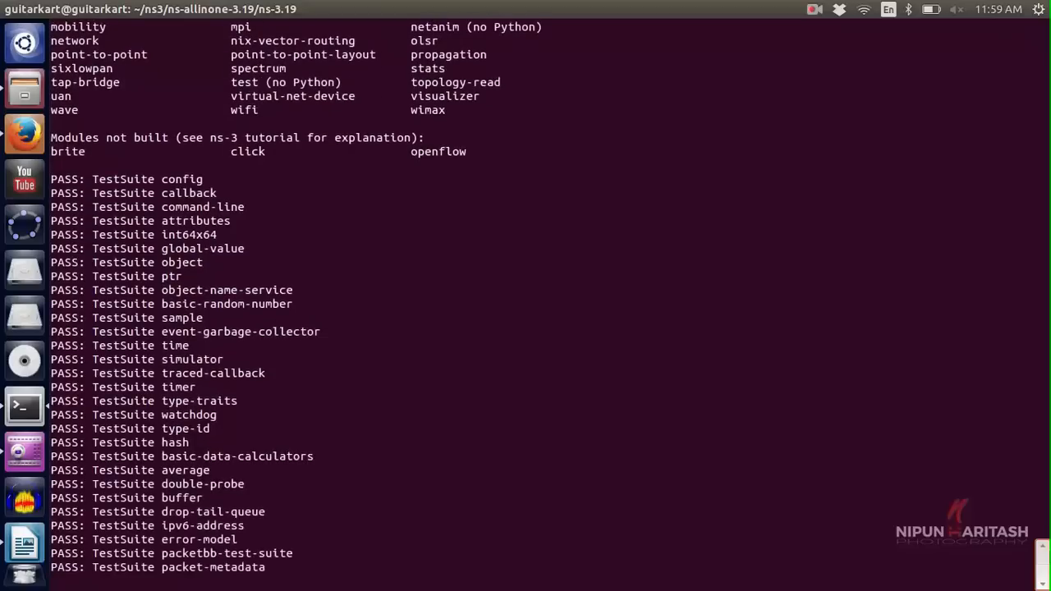
pyautogui.scroll(-3)
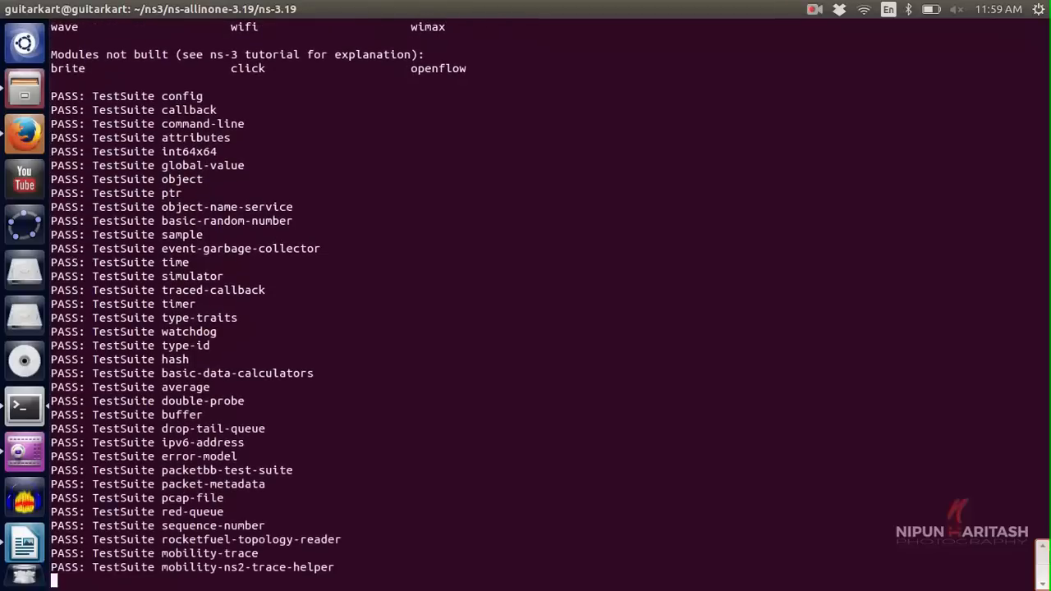
pyautogui.scroll(-3)
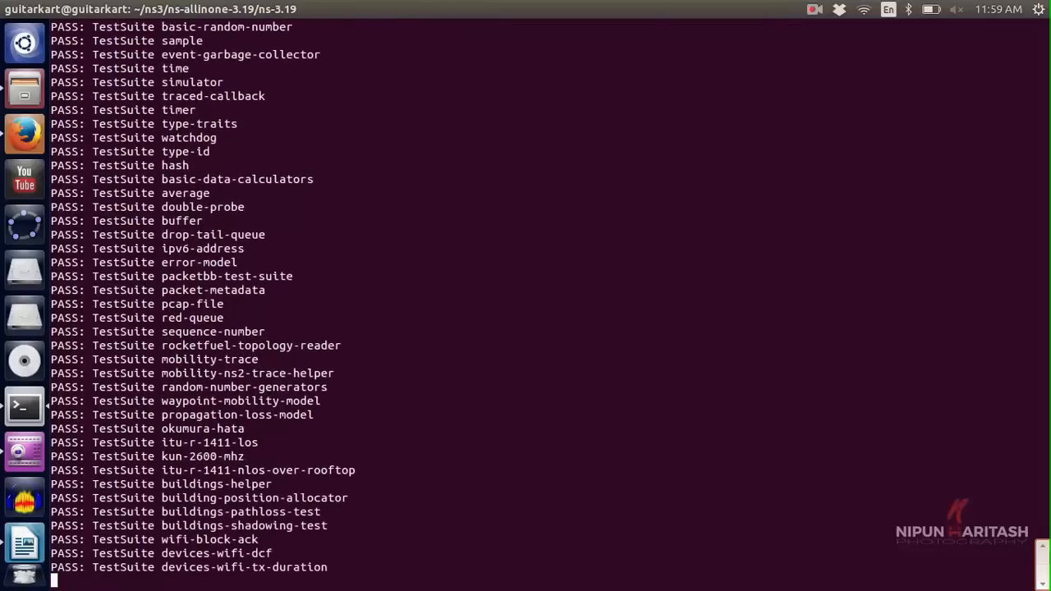
pyautogui.scroll(-3)
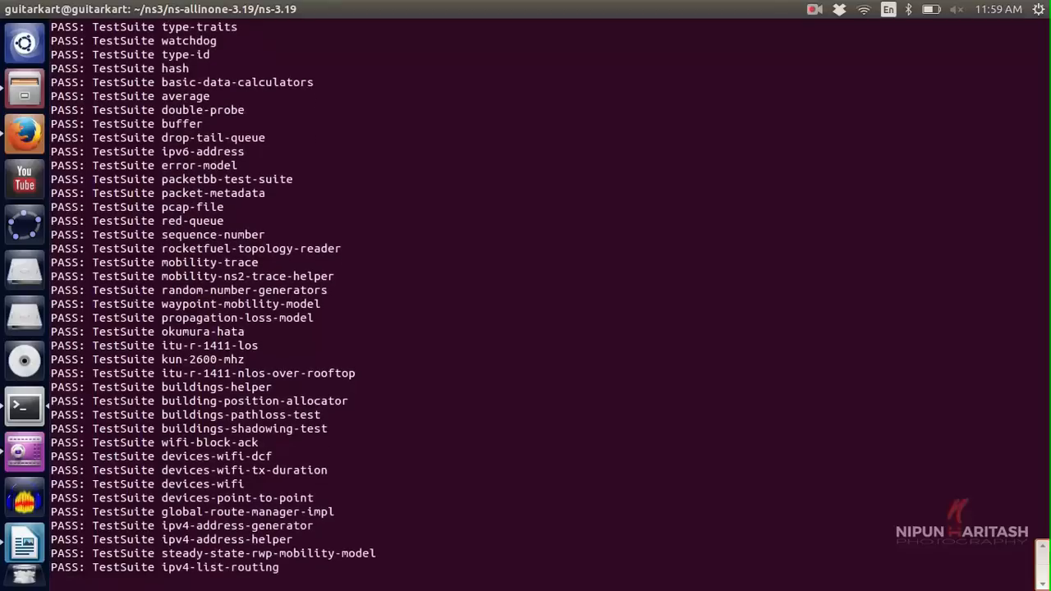
pyautogui.scroll(-3)
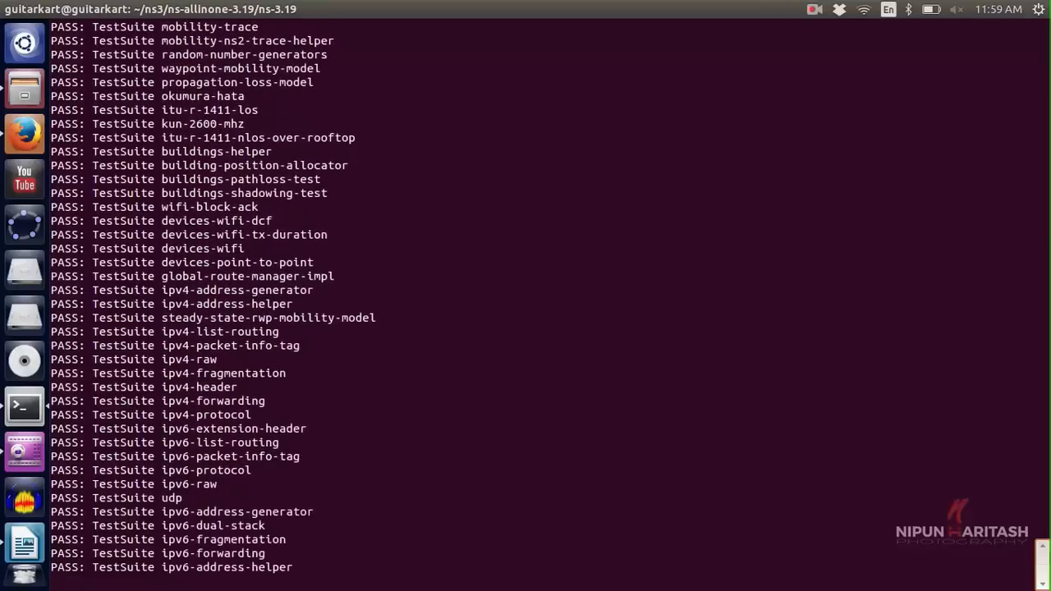
pyautogui.scroll(-3)
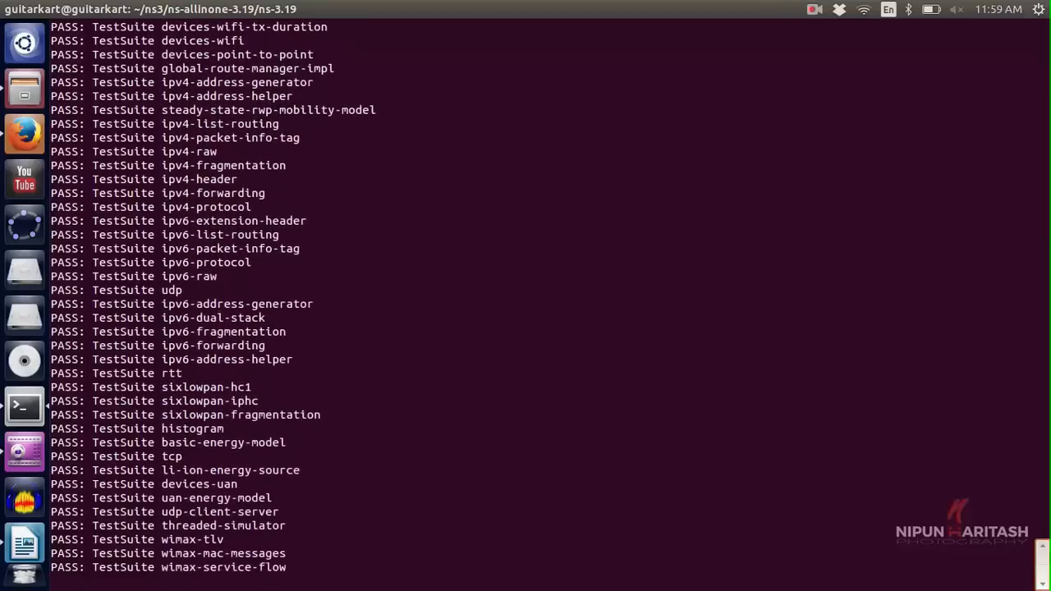
pyautogui.scroll(-3)
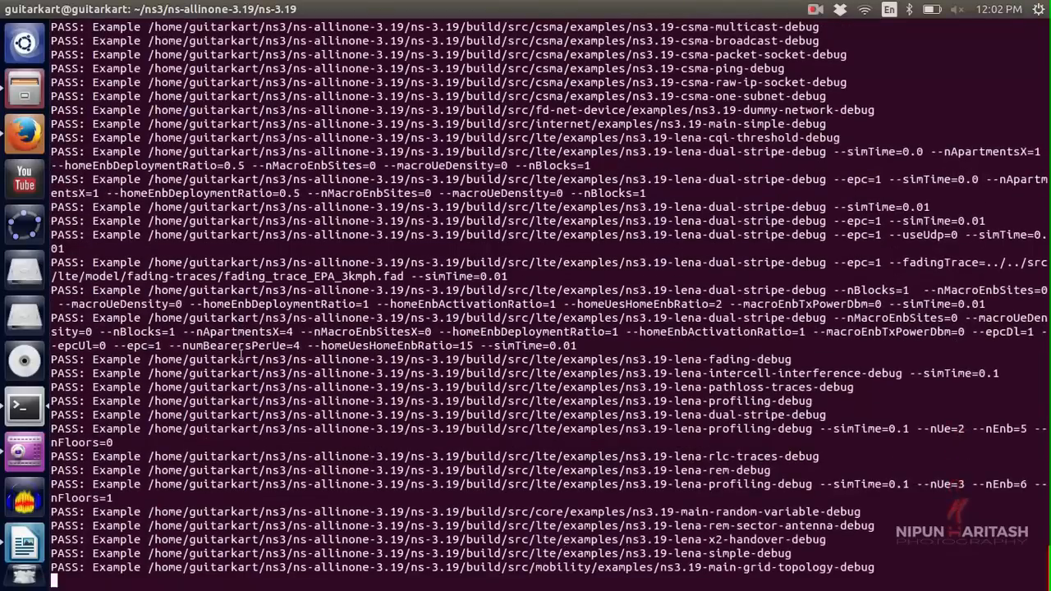
# Step: Follow the example-program results until the '291 of 294 tests passed' summary appears
pyautogui.scroll(-3)
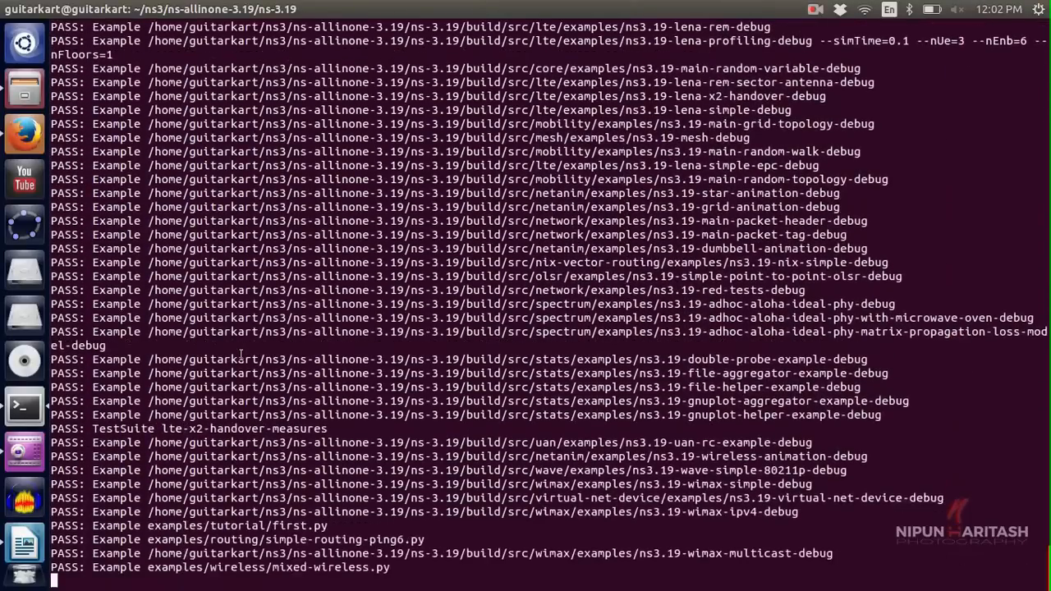
pyautogui.scroll(-3)
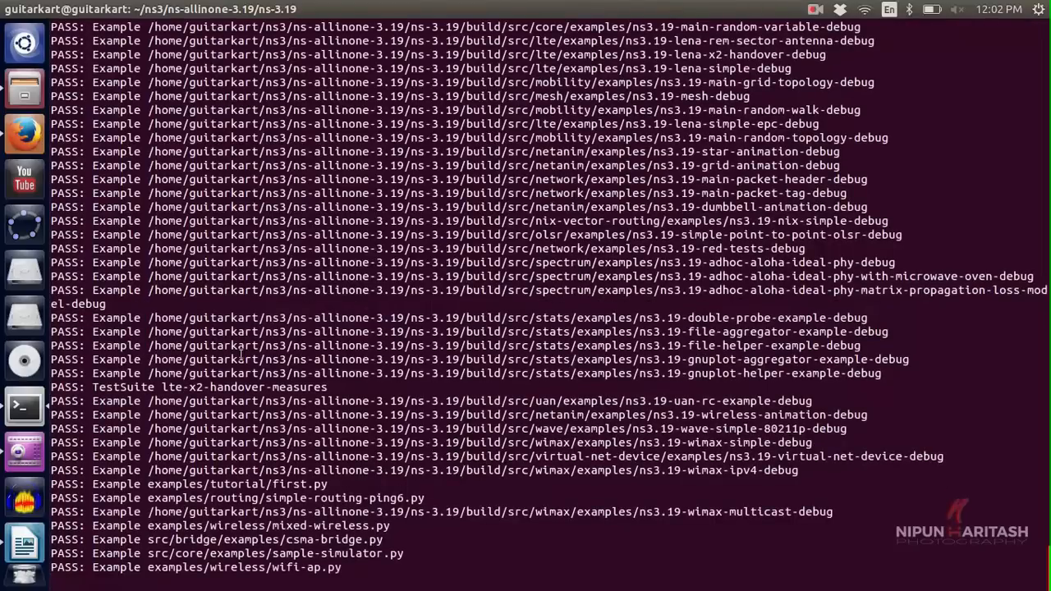
pyautogui.scroll(-3)
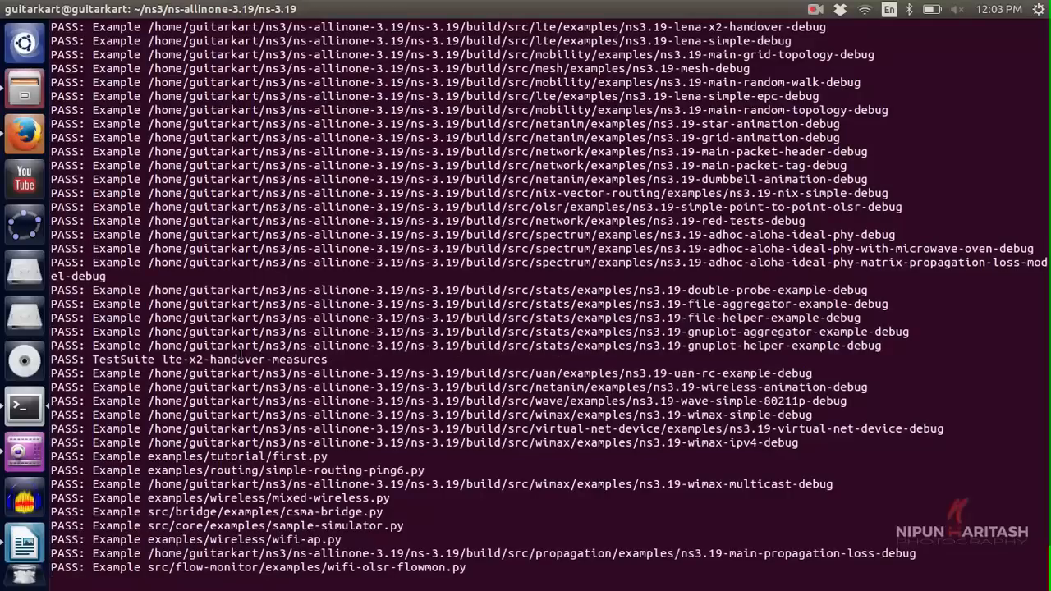
pyautogui.scroll(-3)
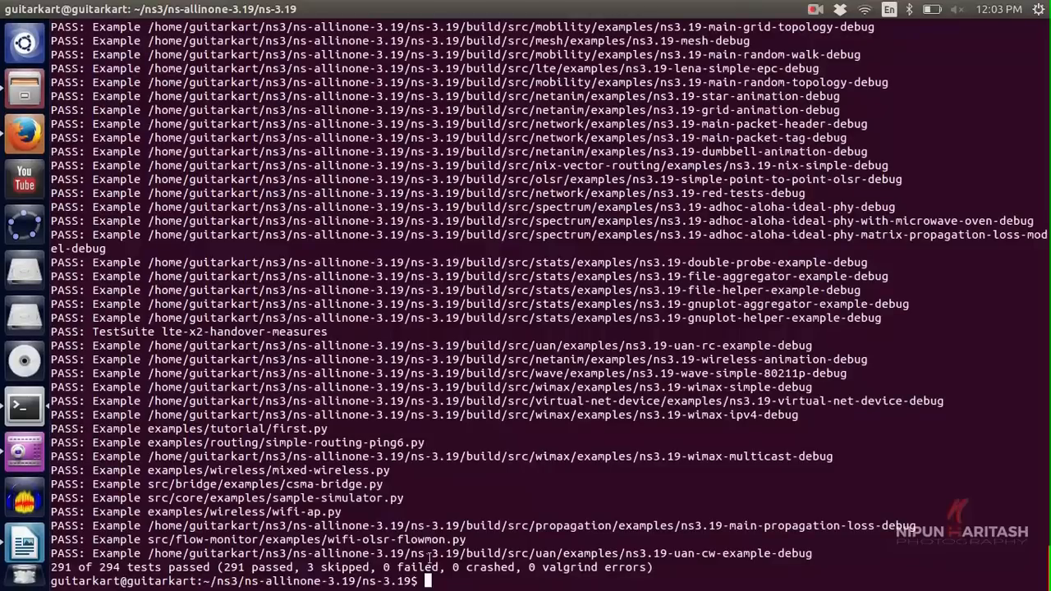
pyautogui.moveTo(72, 575)
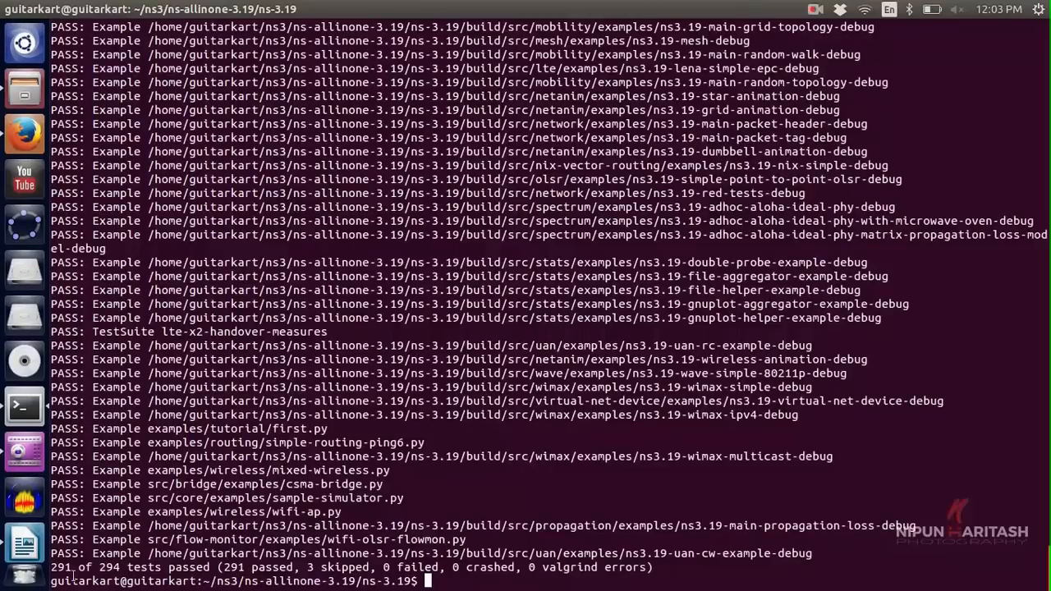